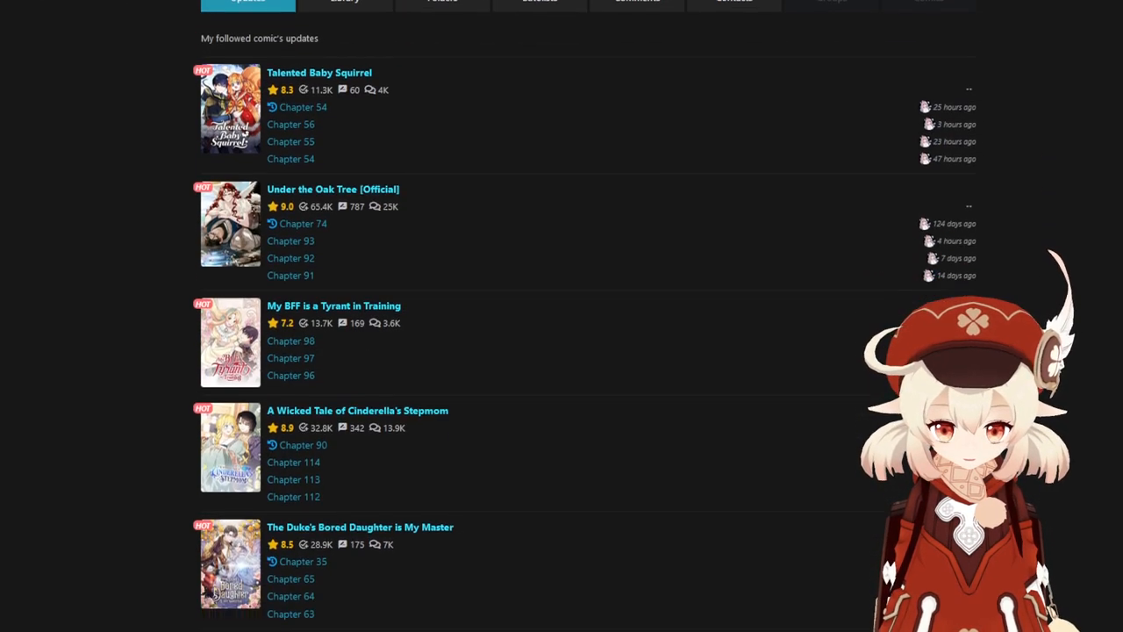
# Scroll the followed-comics updates list and load more series entries.
pyautogui.scroll(-3)
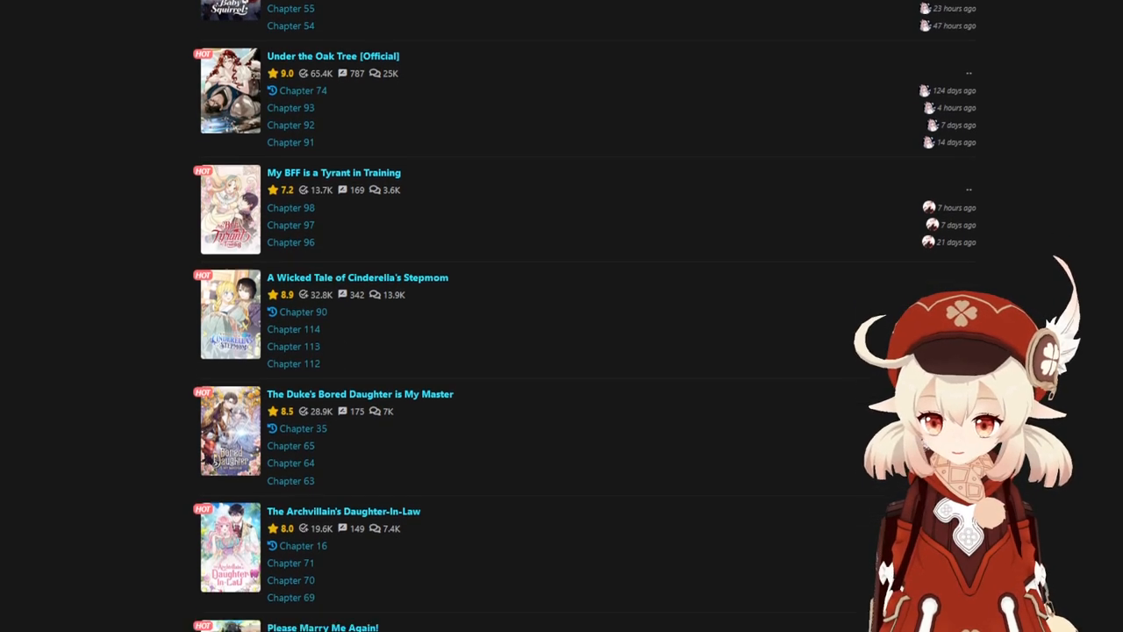
pyautogui.scroll(-3)
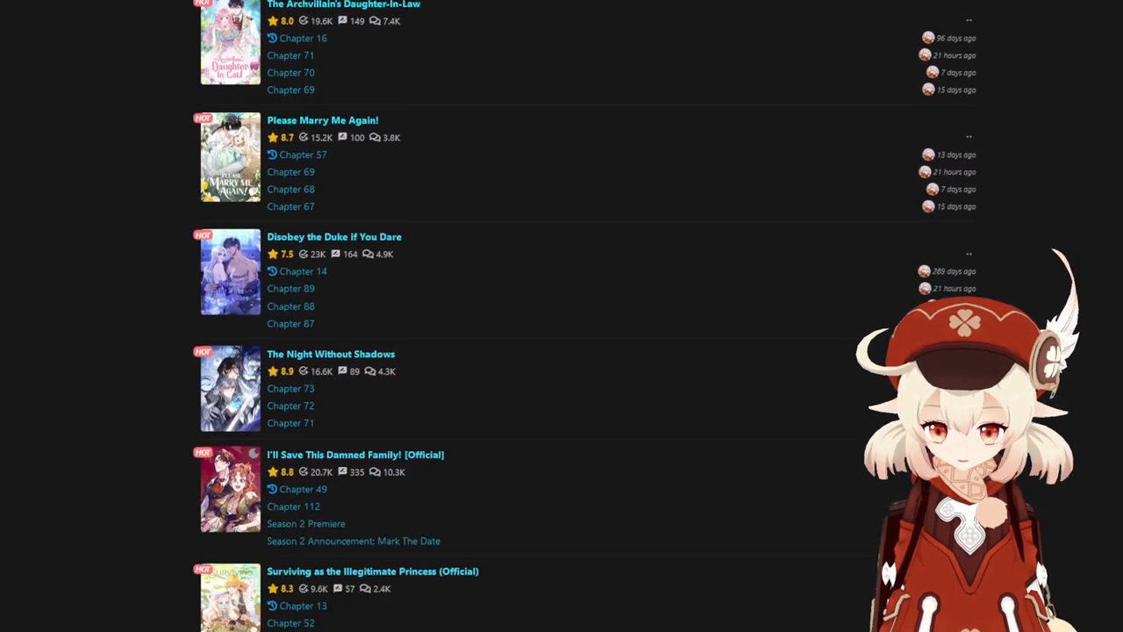
pyautogui.scroll(-3)
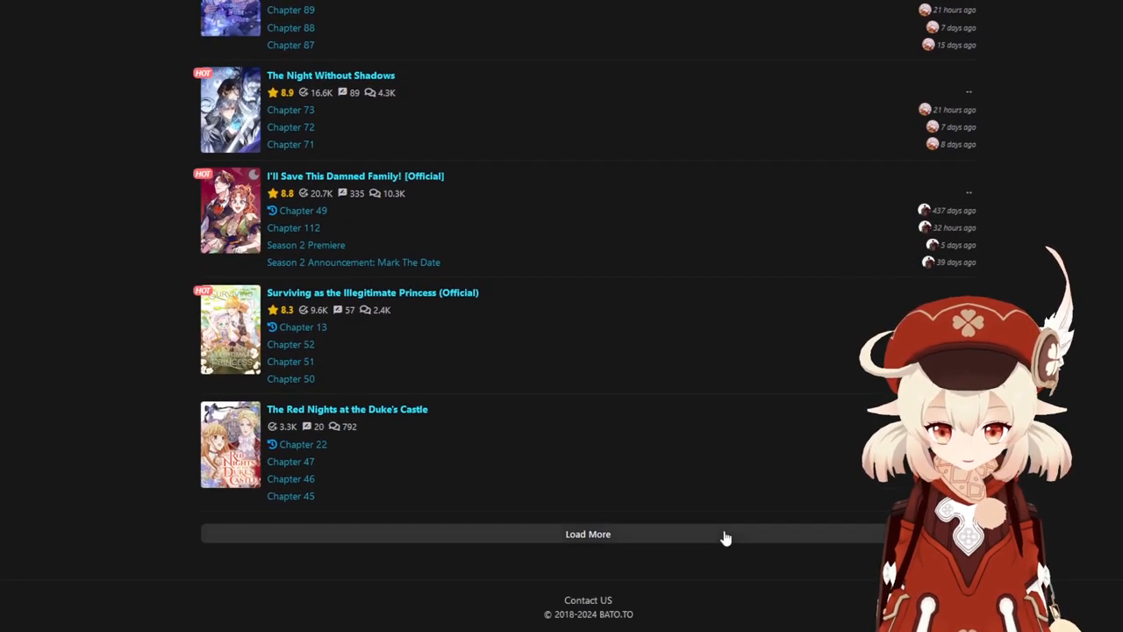
pyautogui.click(586, 533)
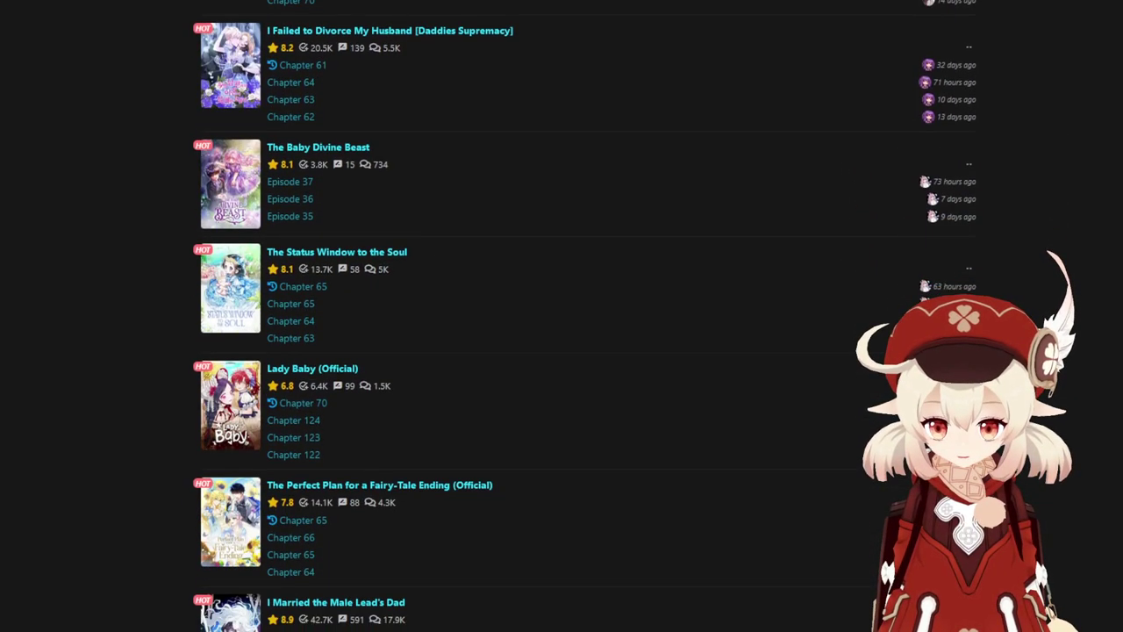
pyautogui.scroll(-3)
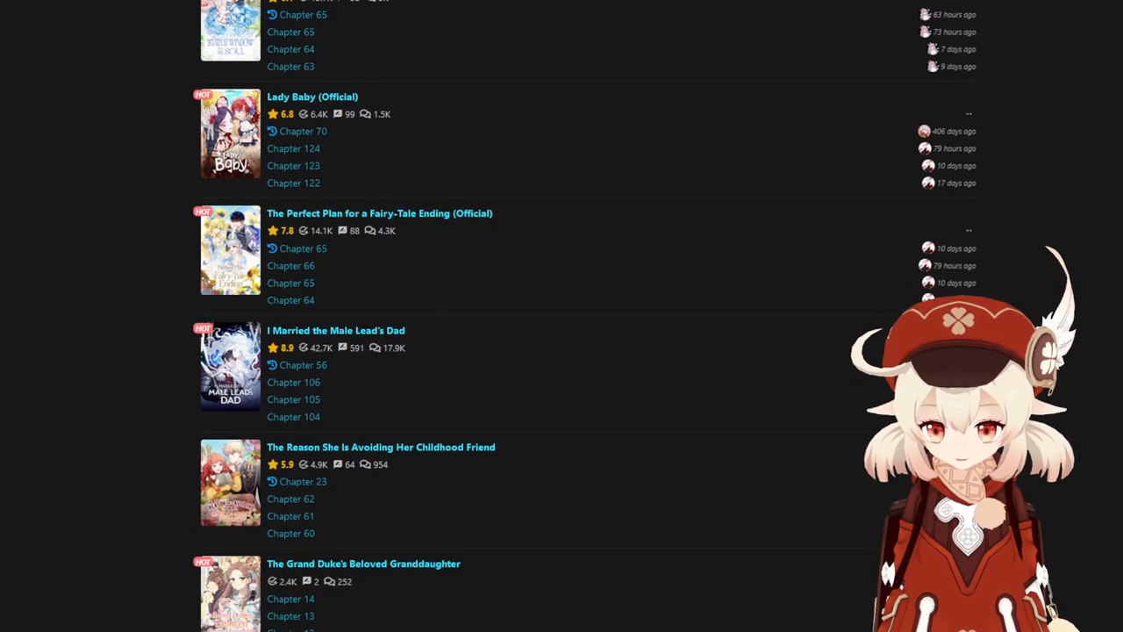
pyautogui.scroll(-3)
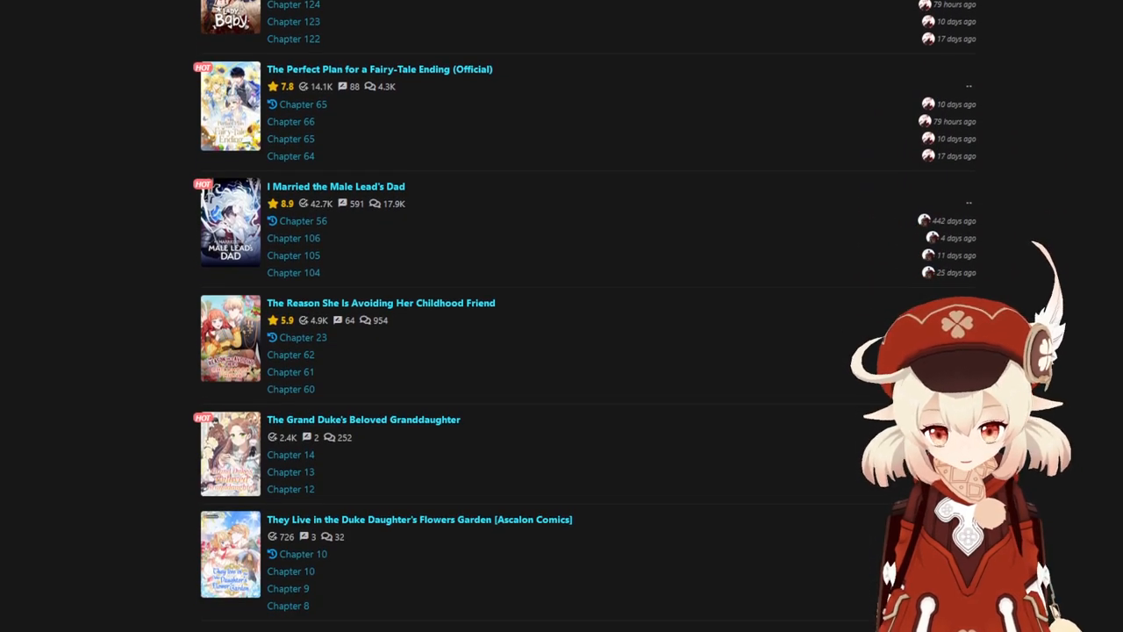
pyautogui.scroll(-3)
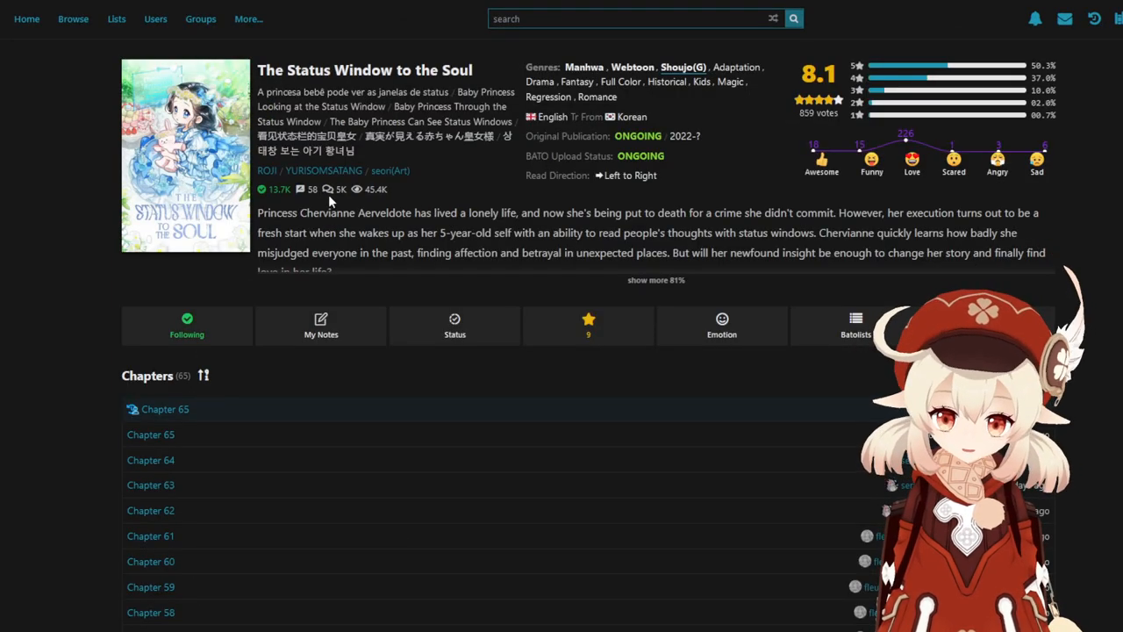
pyautogui.moveTo(108, 230)
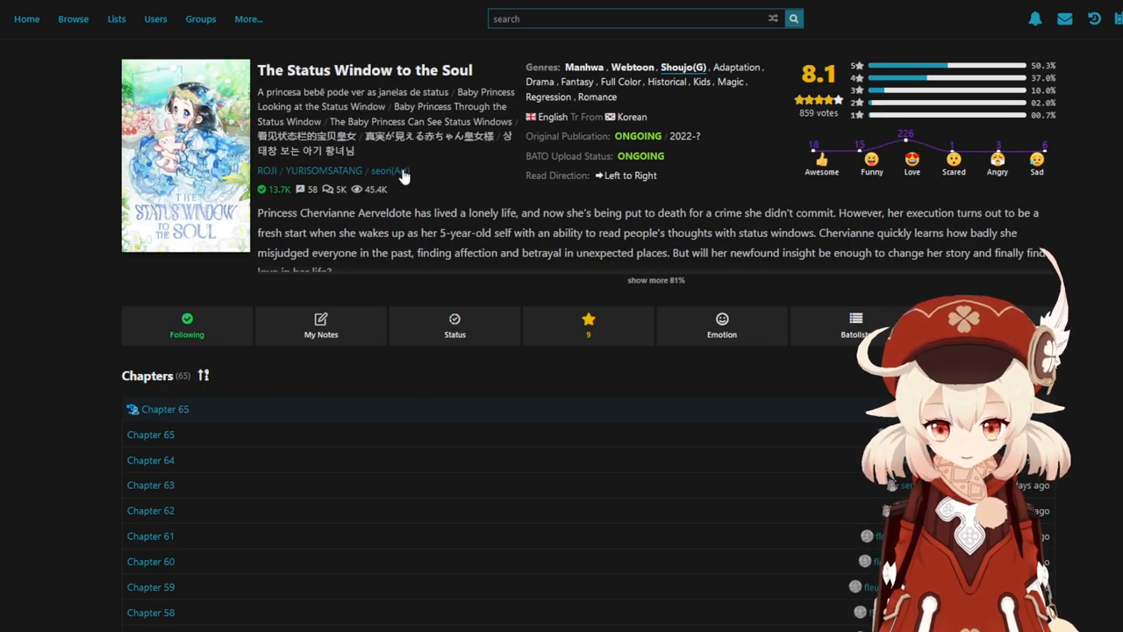
# Expand The Status Window to the Soul's description to reveal resource links and reader stats.
pyautogui.click(655, 280)
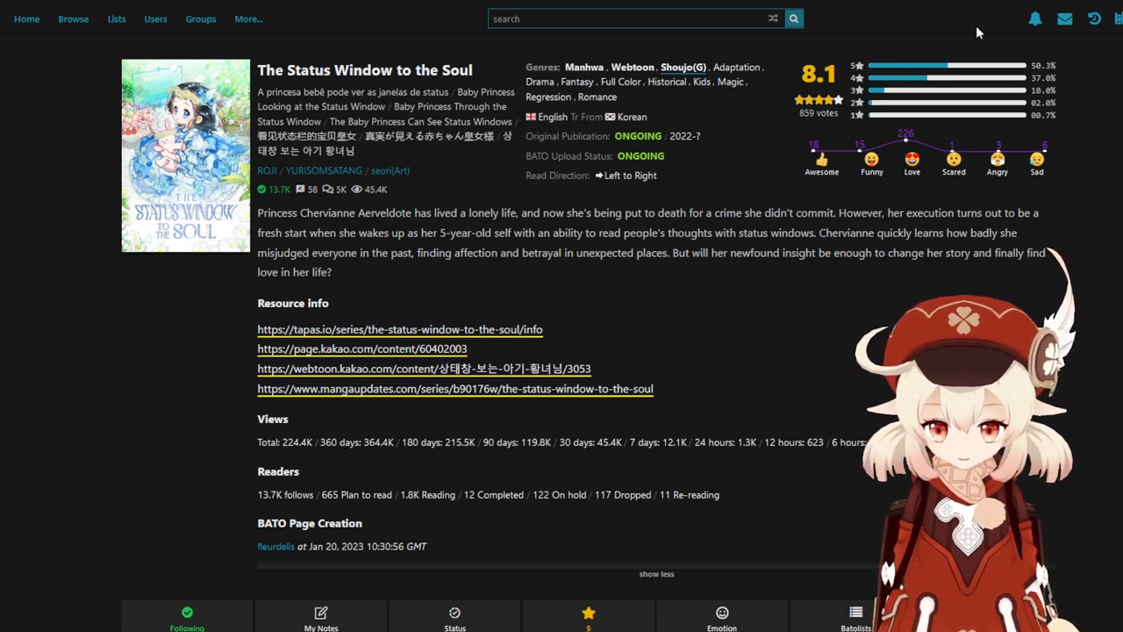
pyautogui.moveTo(829, 237)
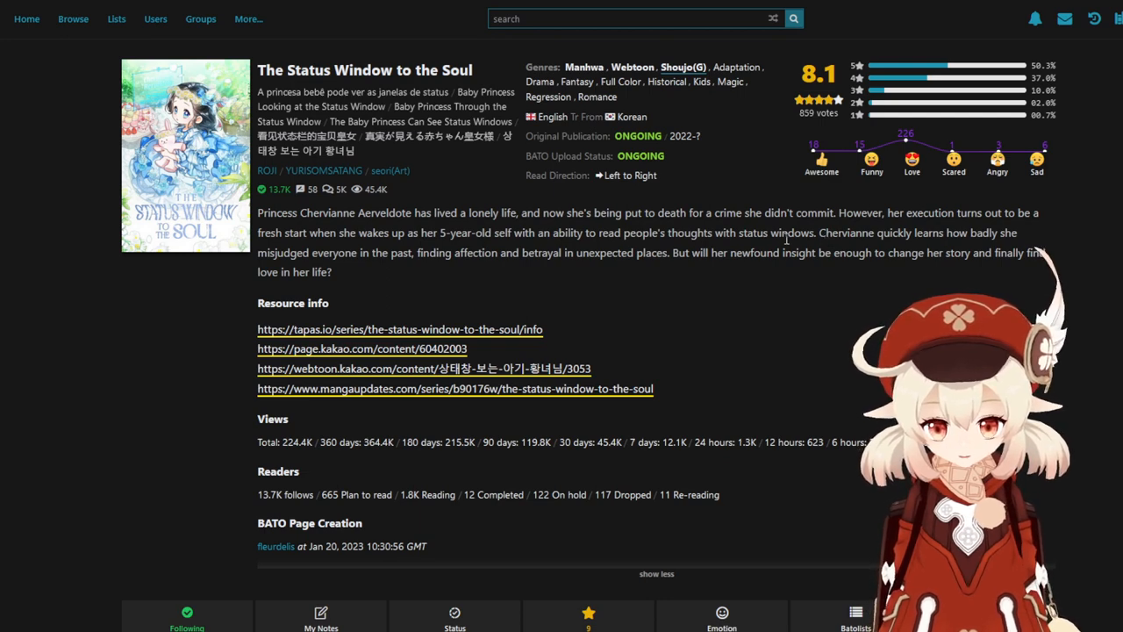
pyautogui.moveTo(936, 275)
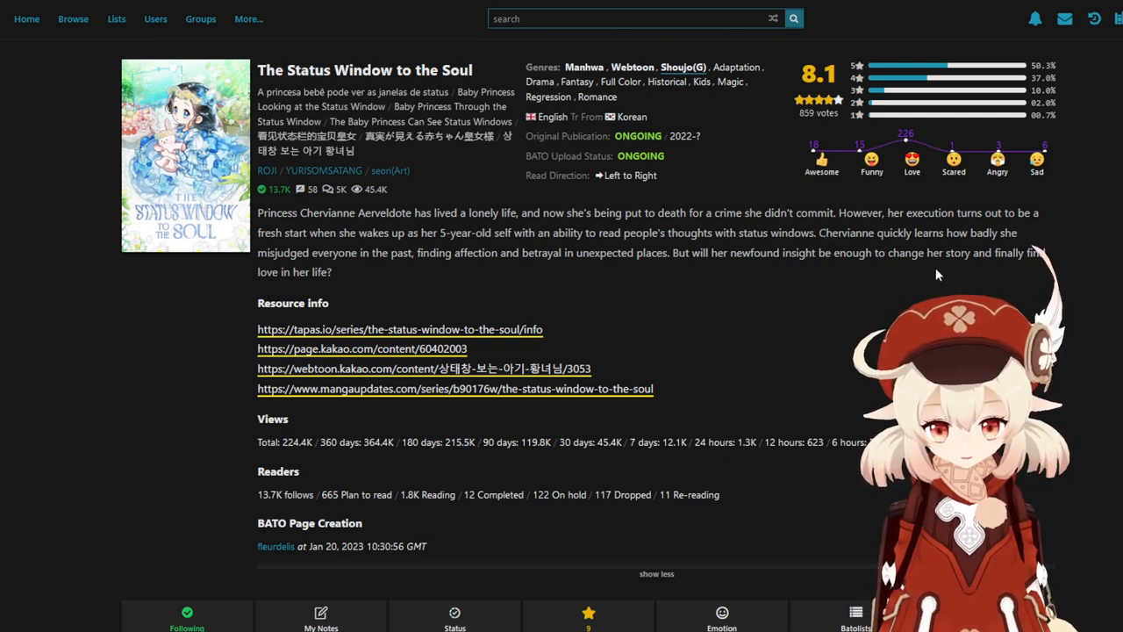
pyautogui.moveTo(468, 232); pyautogui.dragTo(815, 232)
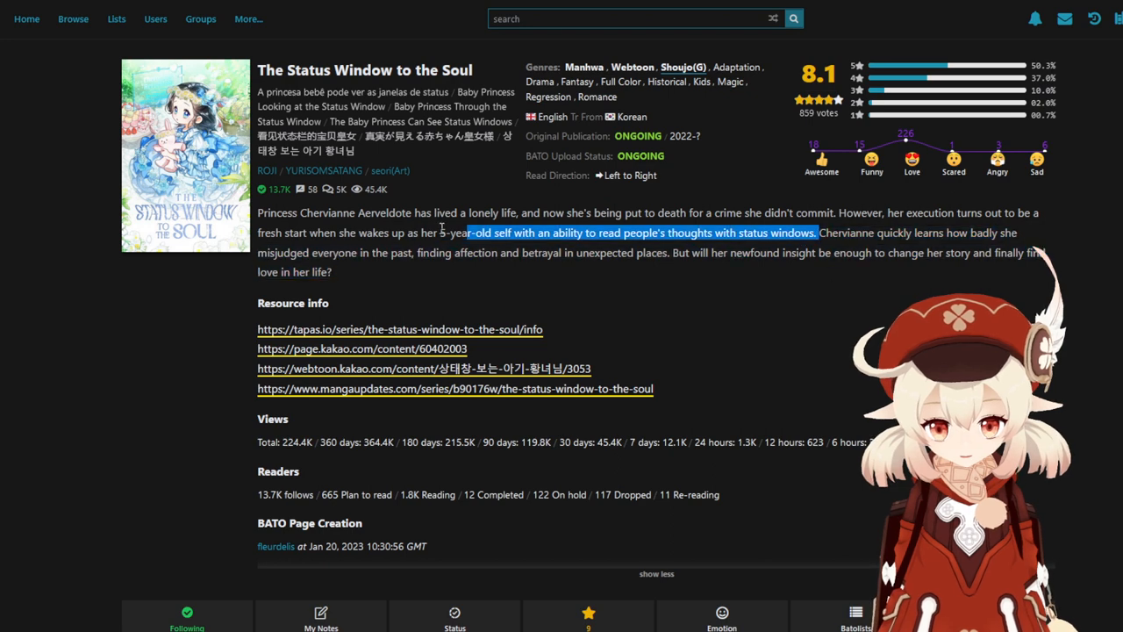
pyautogui.moveTo(817, 232); pyautogui.dragTo(412, 253)
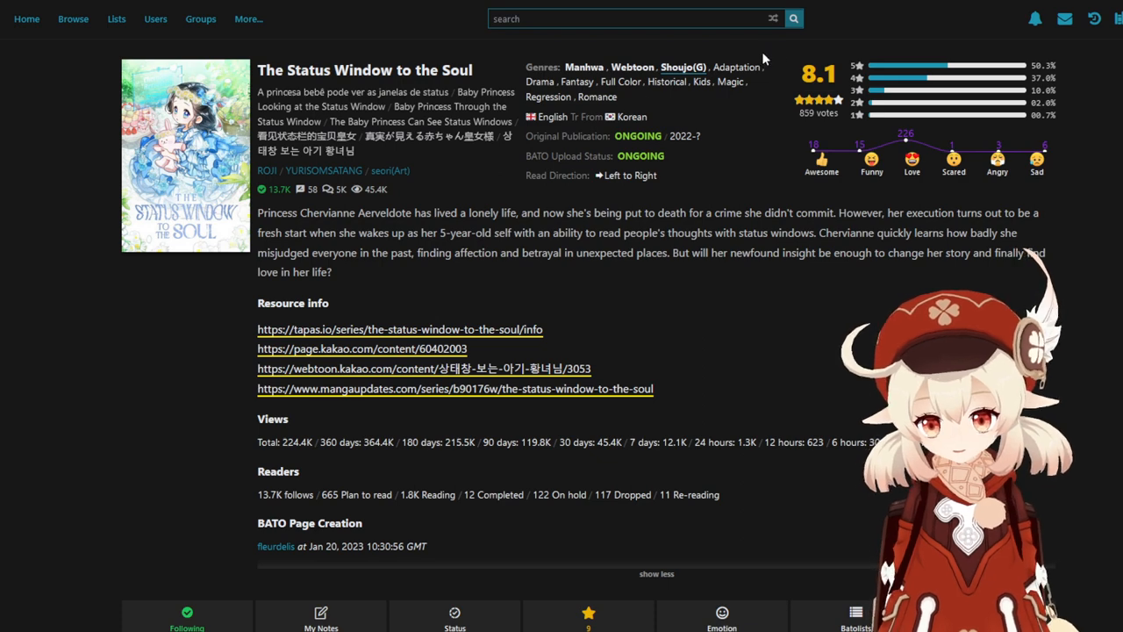
pyautogui.moveTo(900, 40)
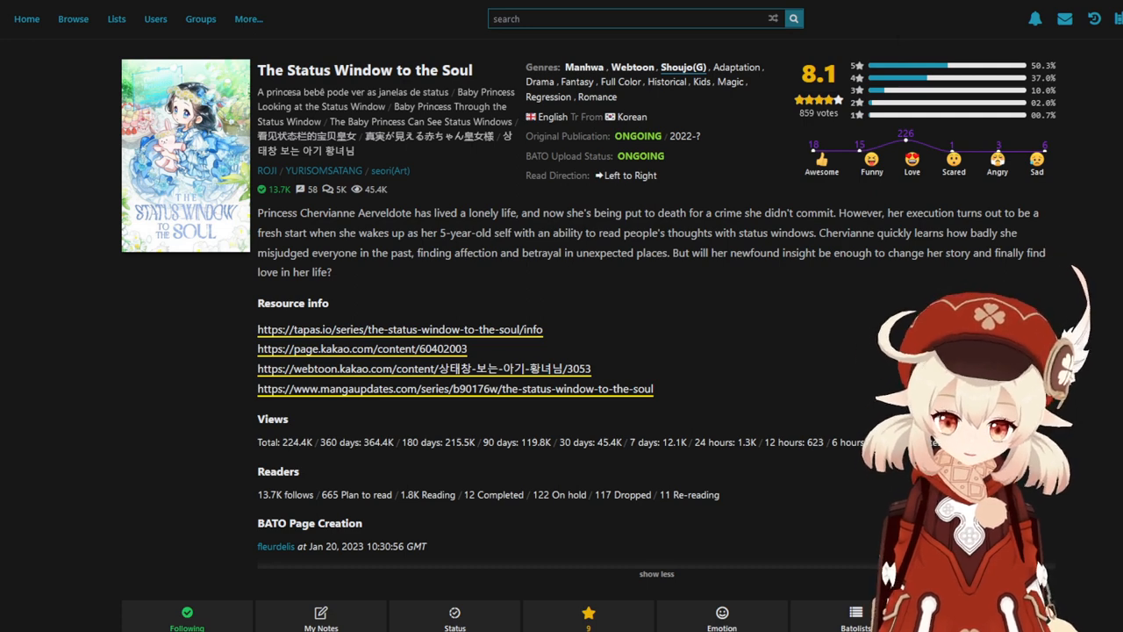
pyautogui.scroll(-3)
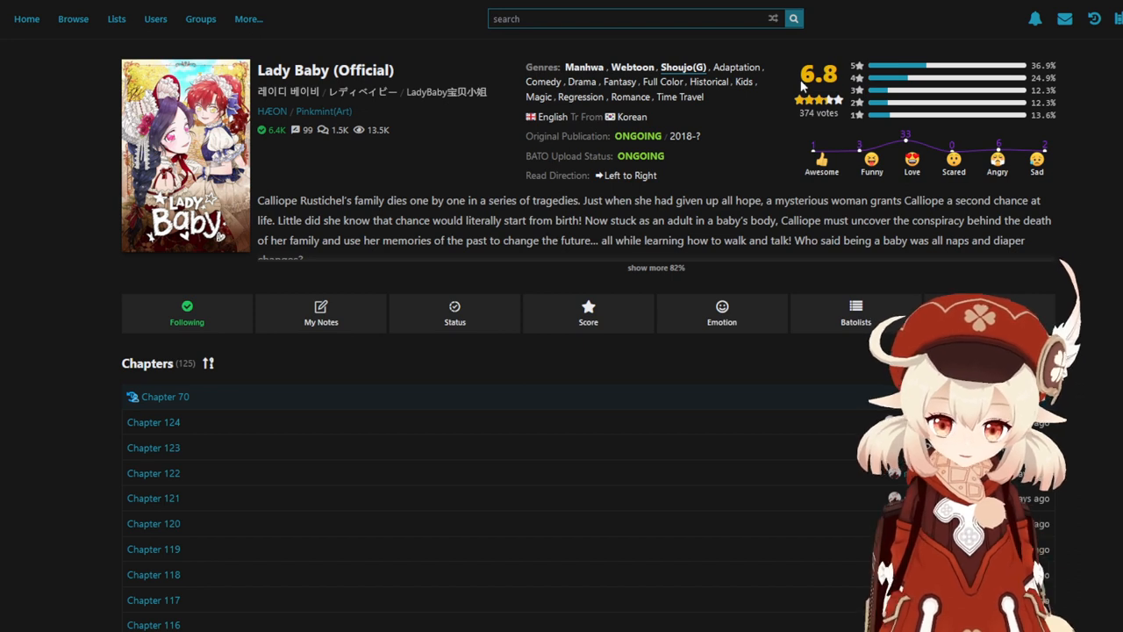
pyautogui.moveTo(610, 276)
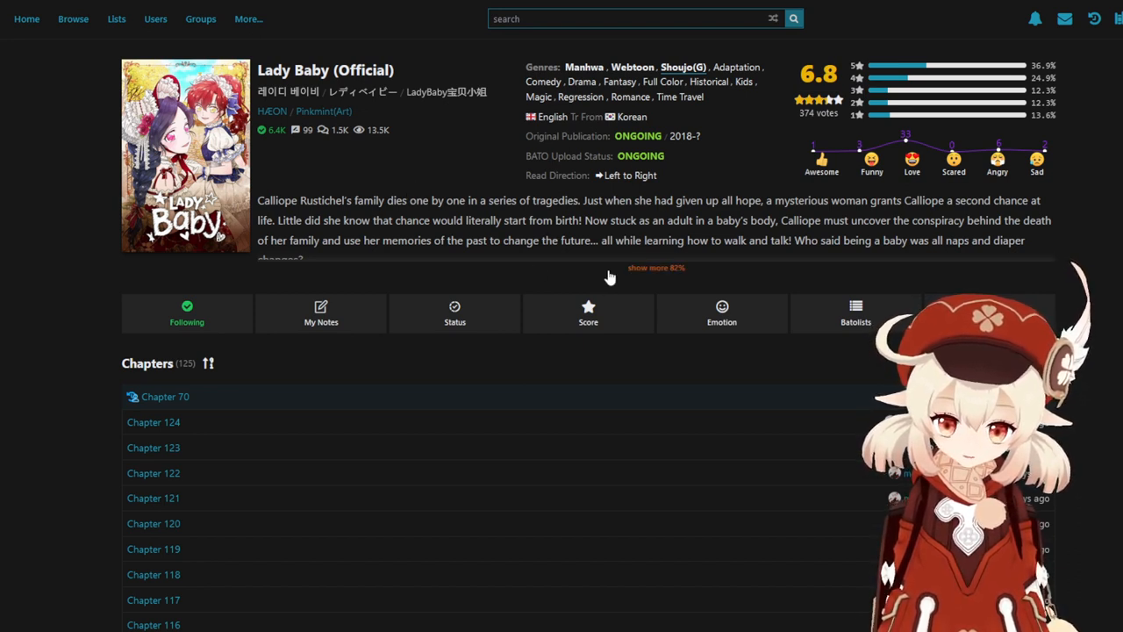
# Expand Lady Baby (Official)'s synopsis to show resource links, views and creation date.
pyautogui.click(655, 268)
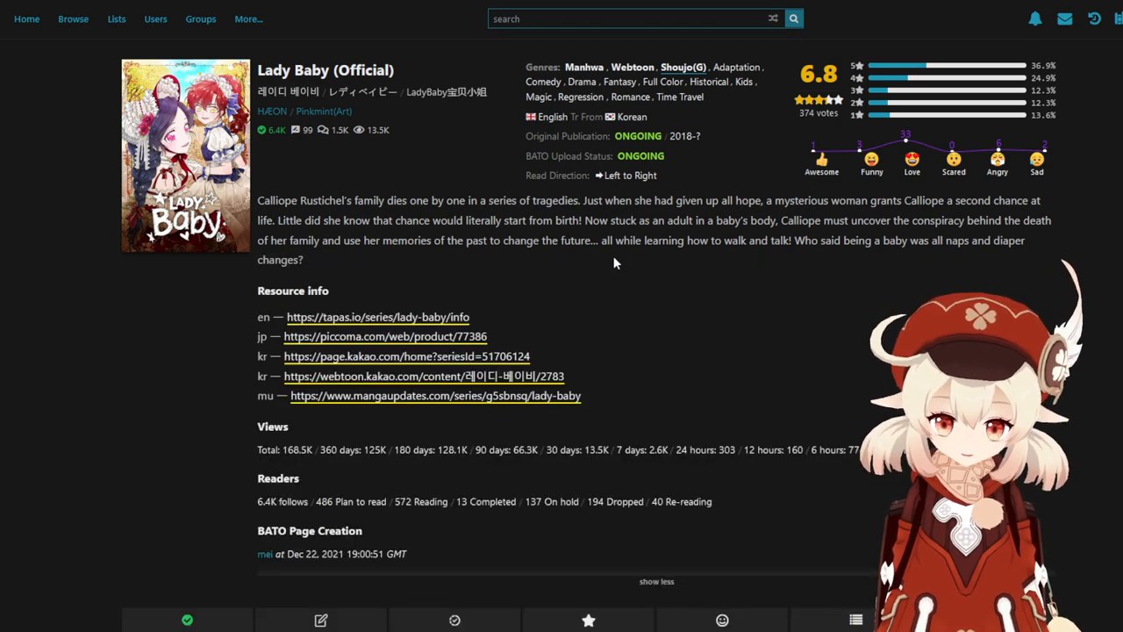
pyautogui.moveTo(769, 257)
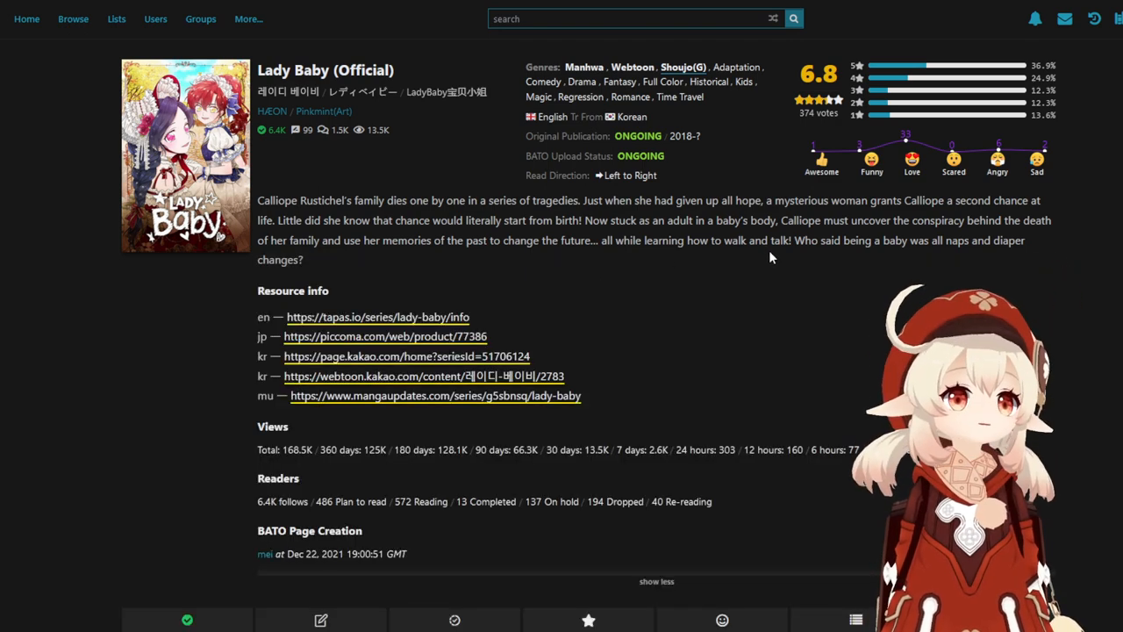
pyautogui.doubleClick(298, 200)
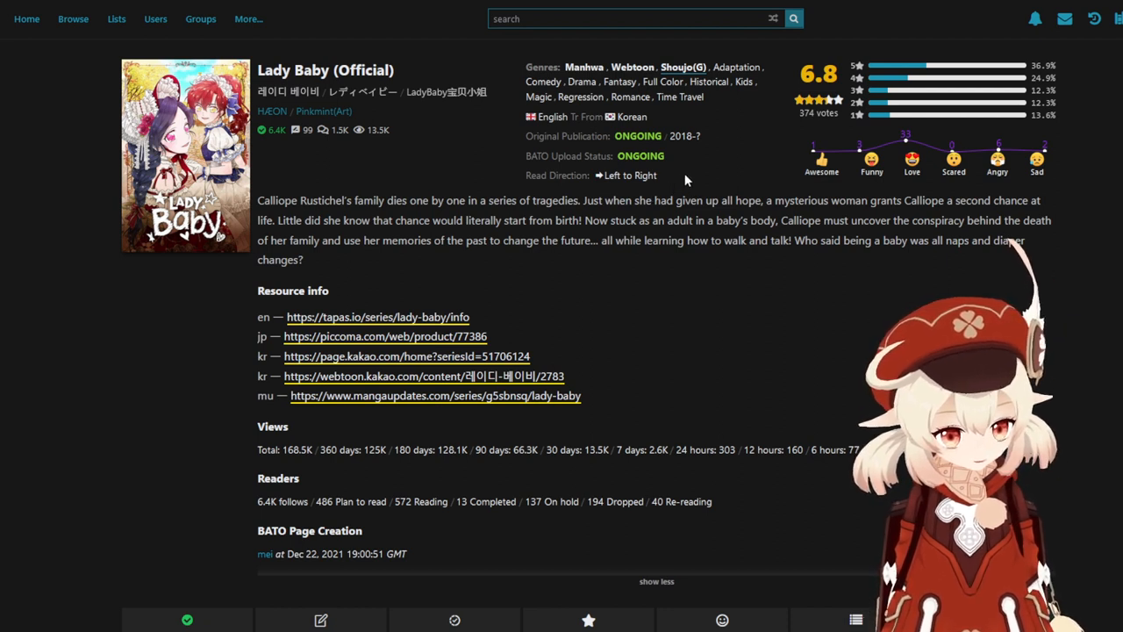
pyautogui.moveTo(730, 167)
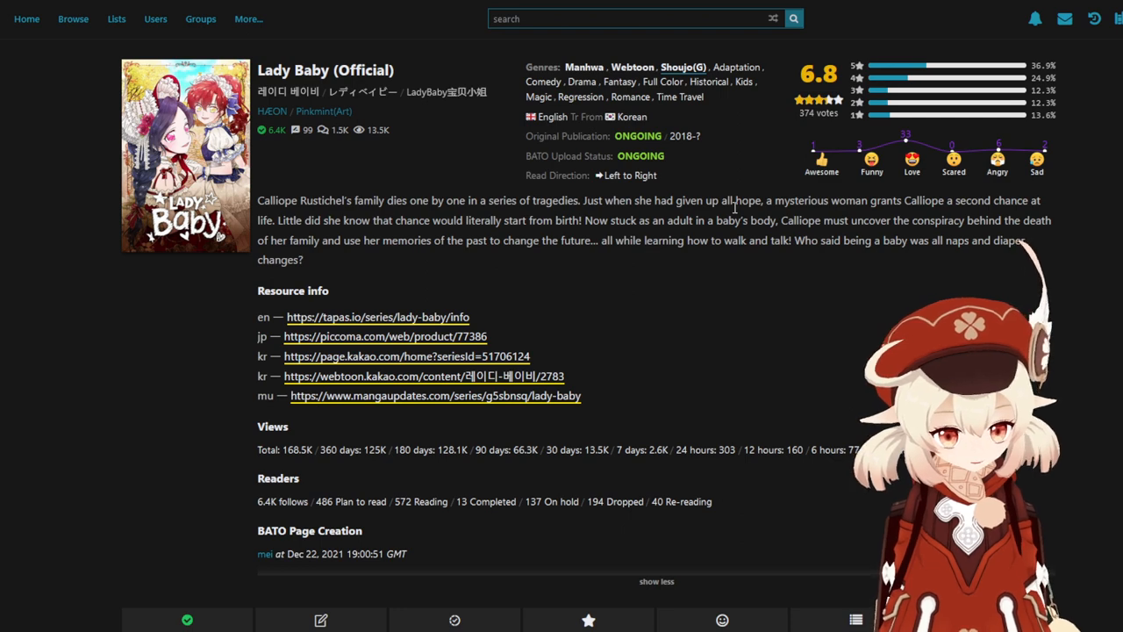
pyautogui.moveTo(741, 206)
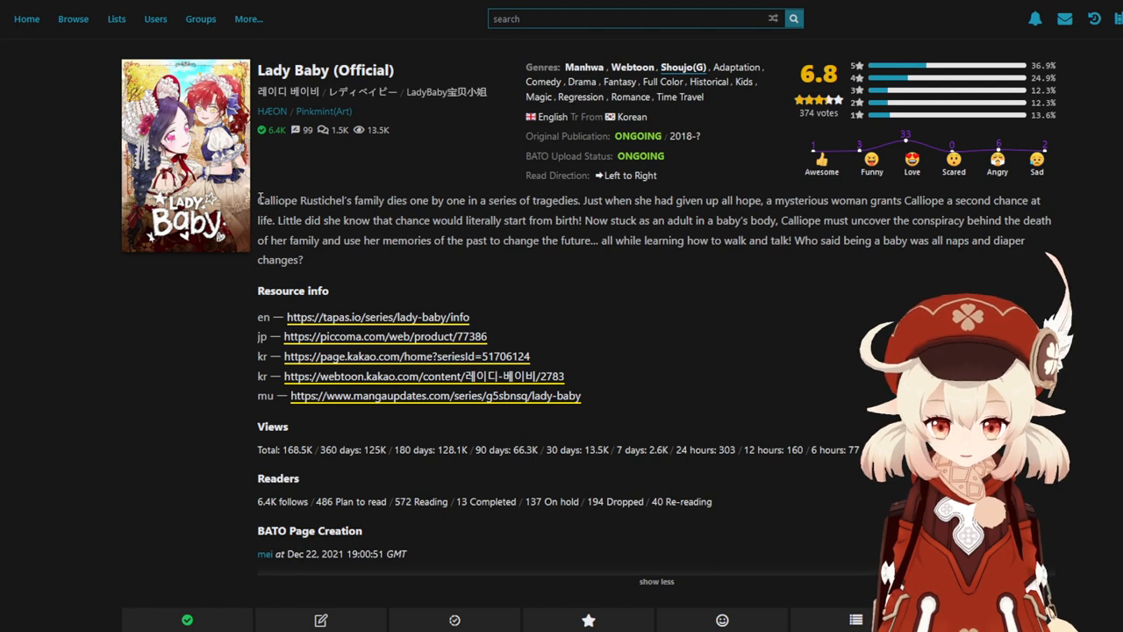
pyautogui.moveTo(258, 200); pyautogui.dragTo(303, 259)
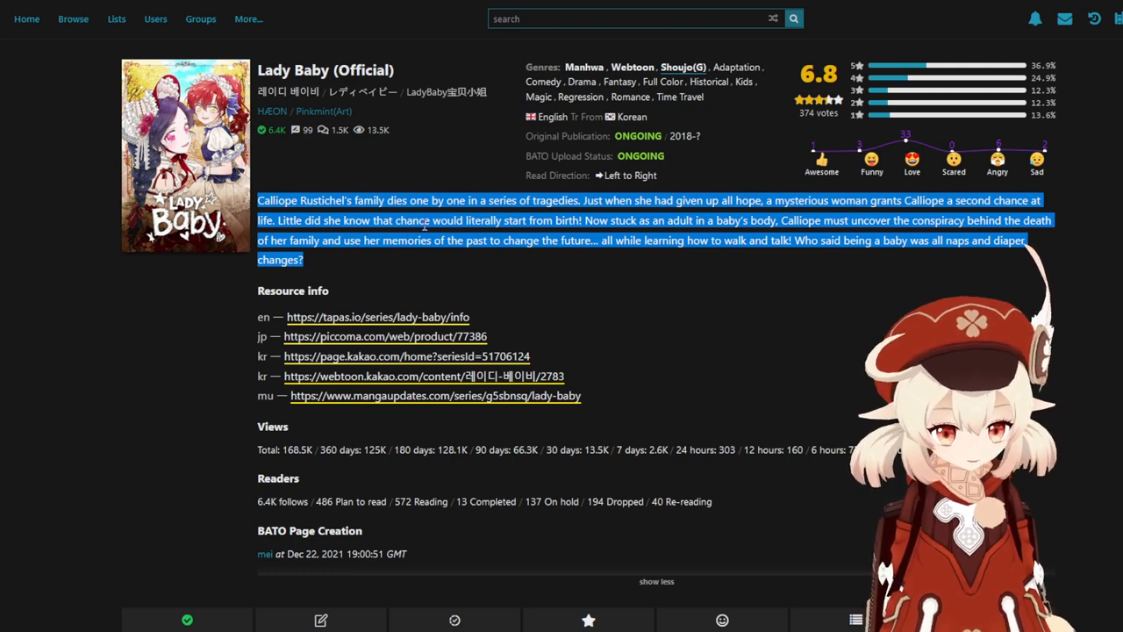
pyautogui.click(446, 219)
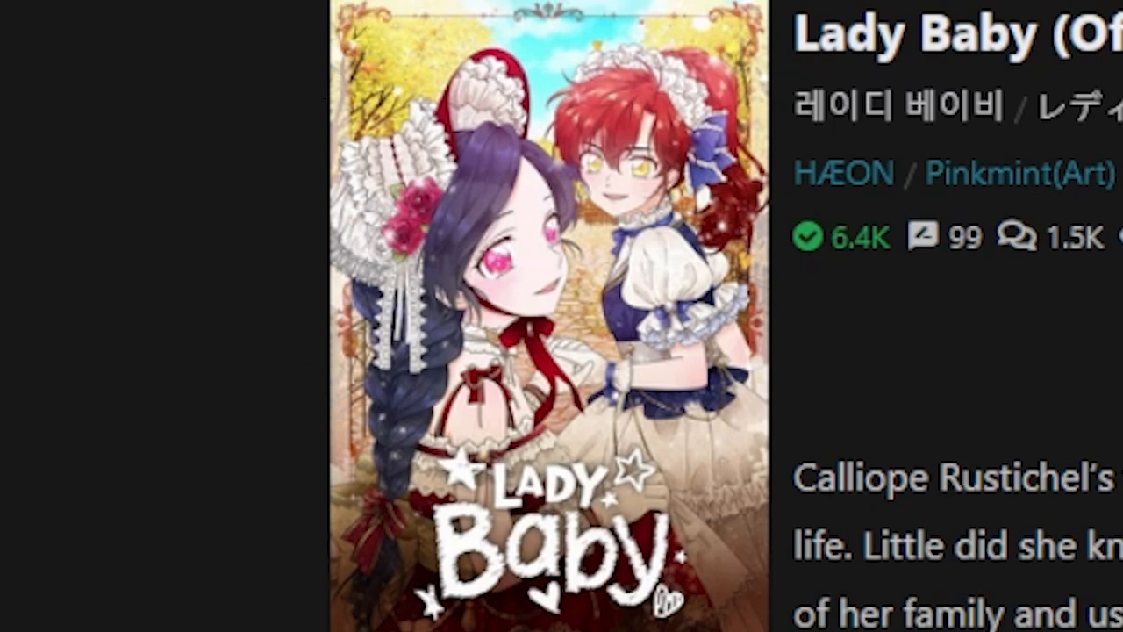
pyautogui.moveTo(573, 332)
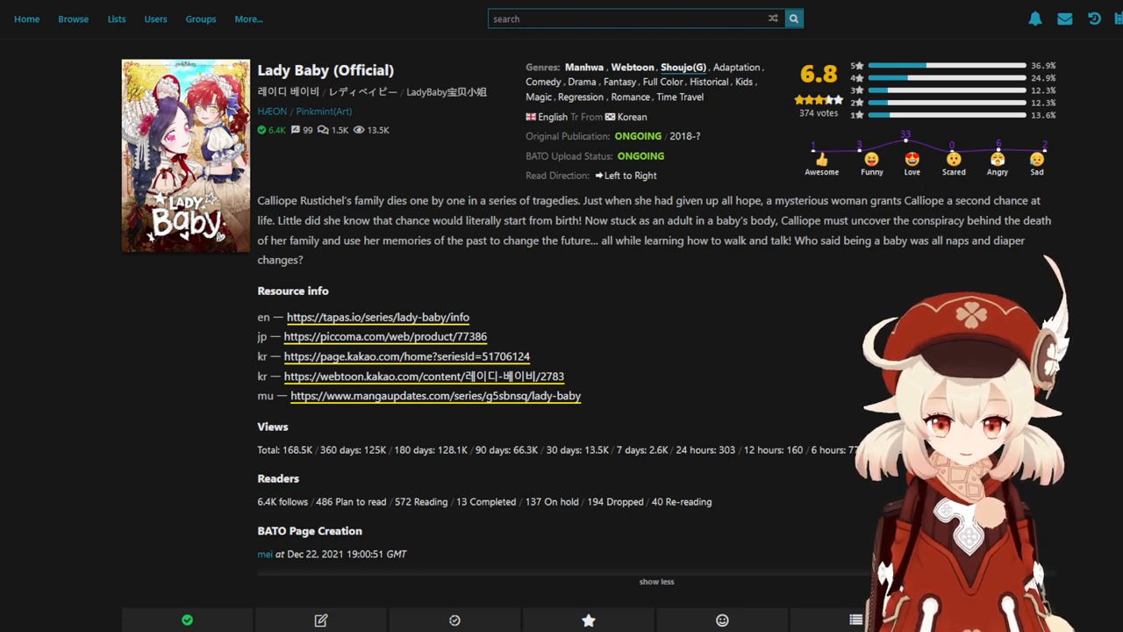
pyautogui.scroll(-3)
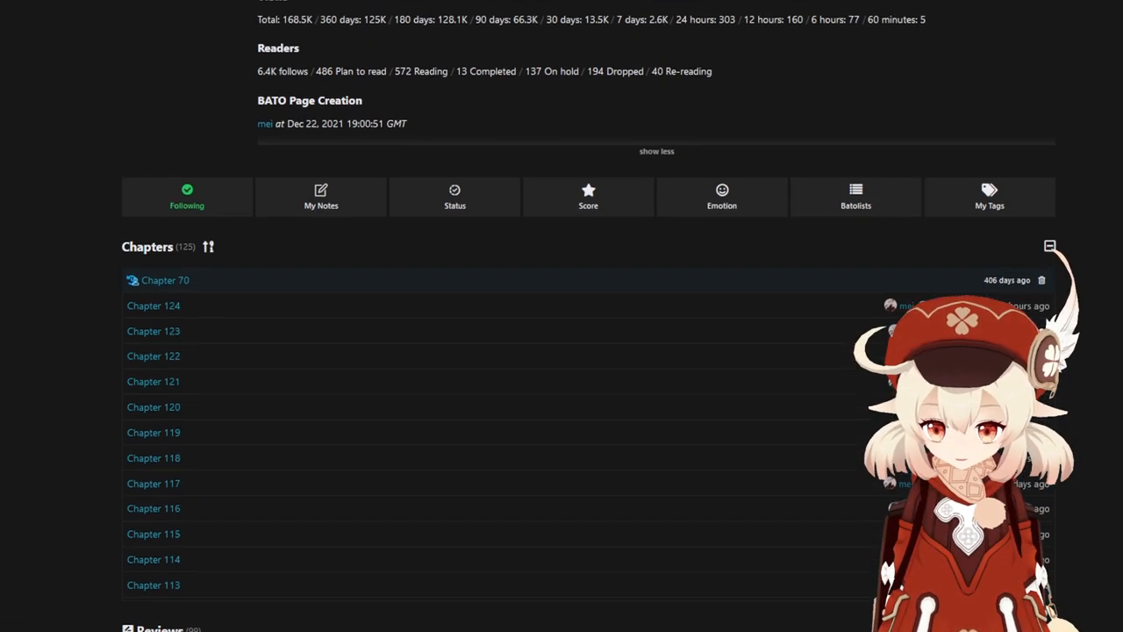
pyautogui.scroll(3)
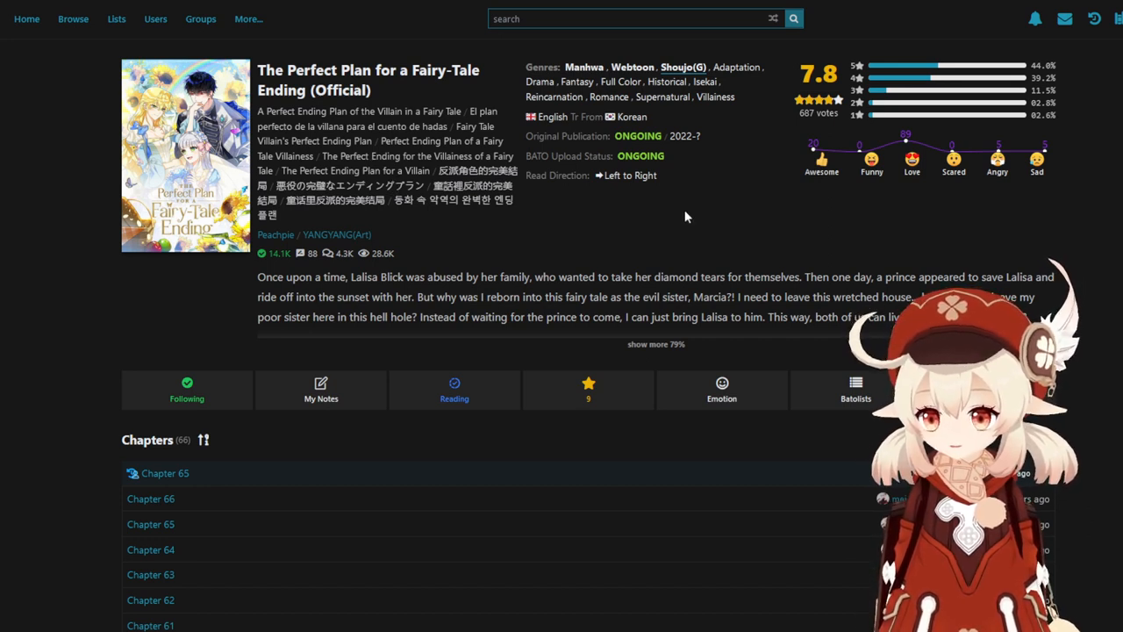
pyautogui.moveTo(132, 72)
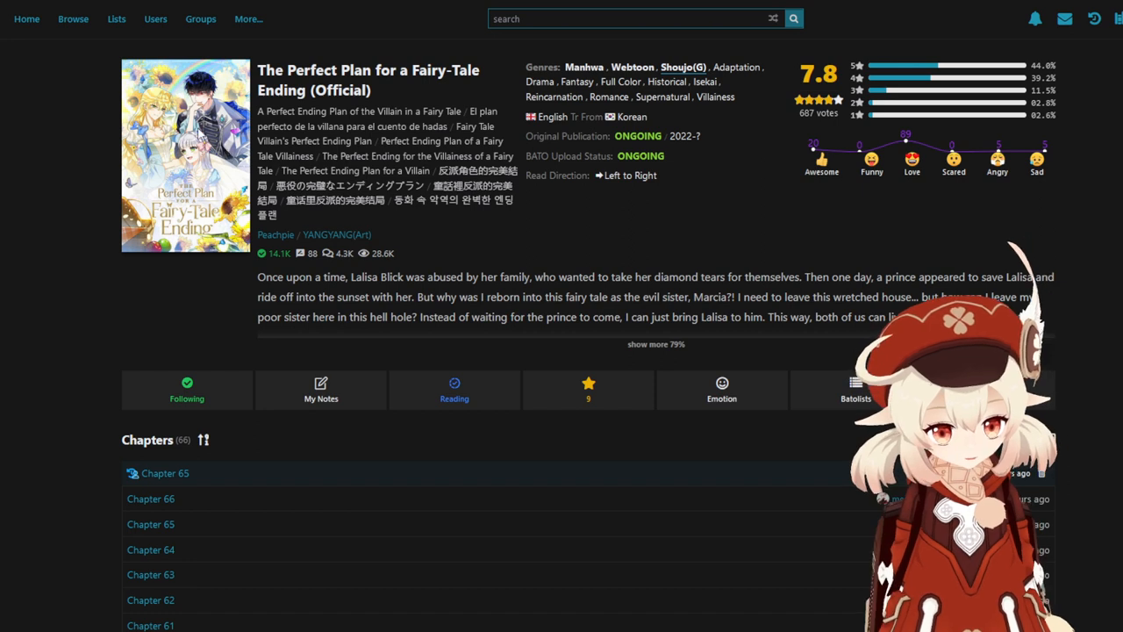
pyautogui.moveTo(118, 83)
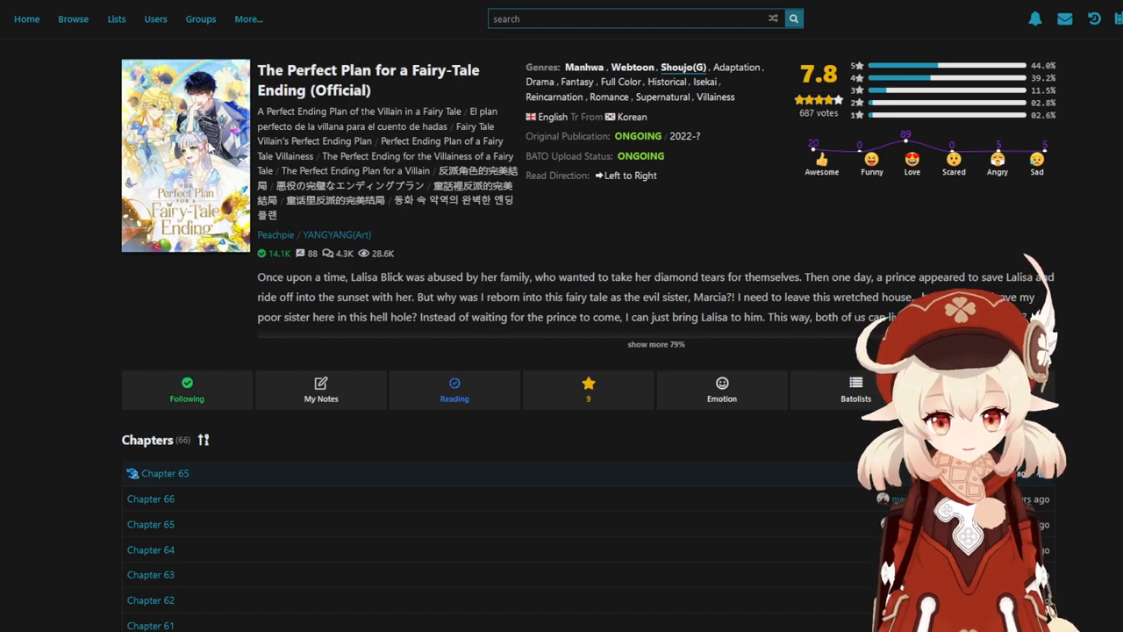
pyautogui.moveTo(506, 229)
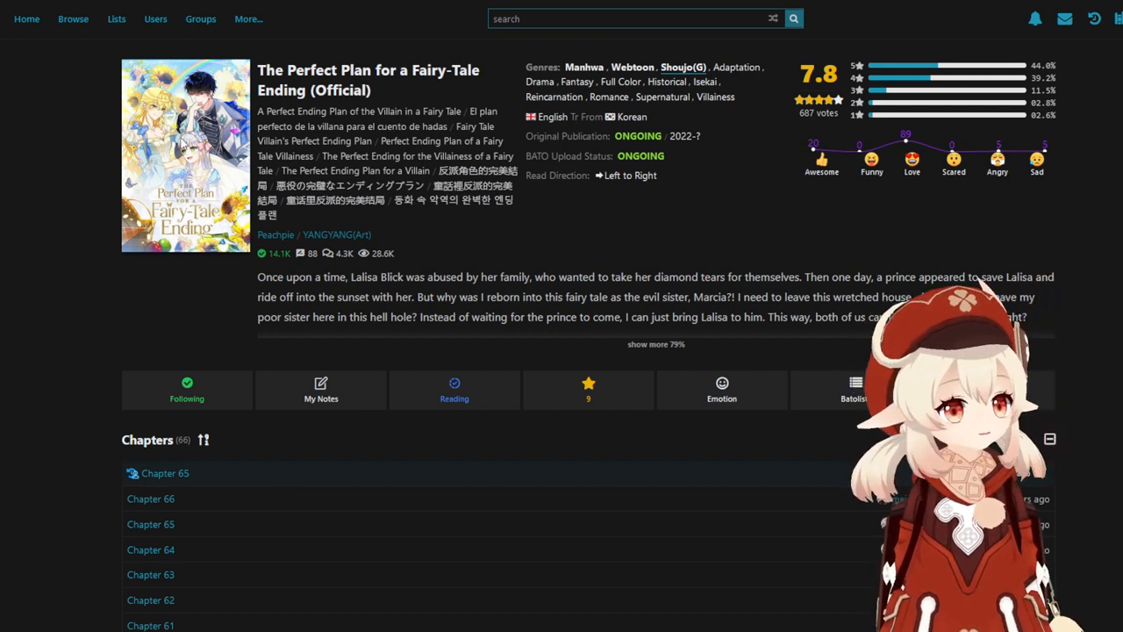
pyautogui.moveTo(528, 216)
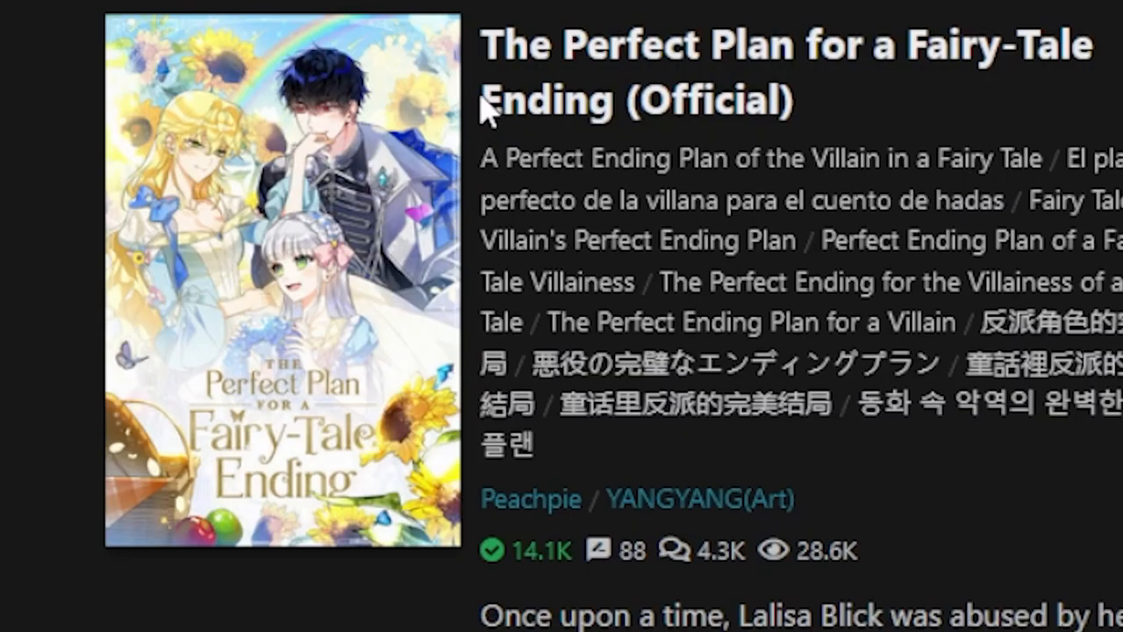
pyautogui.moveTo(364, 149)
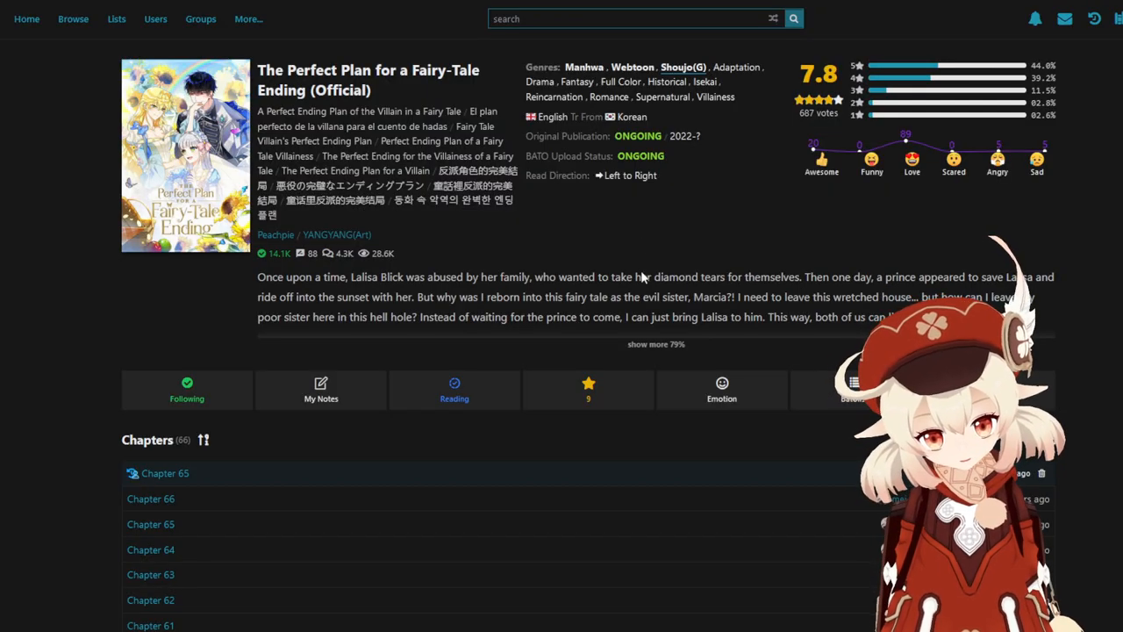
# Expand the 79% synopsis of The Perfect Plan for a Fairy-Tale Ending.
pyautogui.click(656, 344)
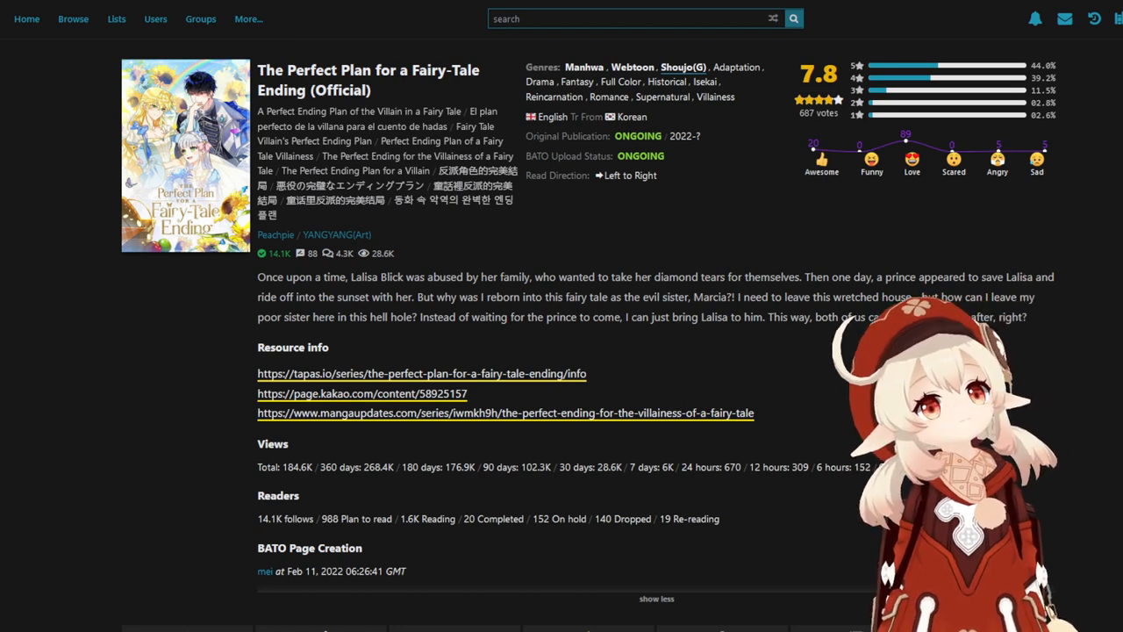
pyautogui.moveTo(305, 53)
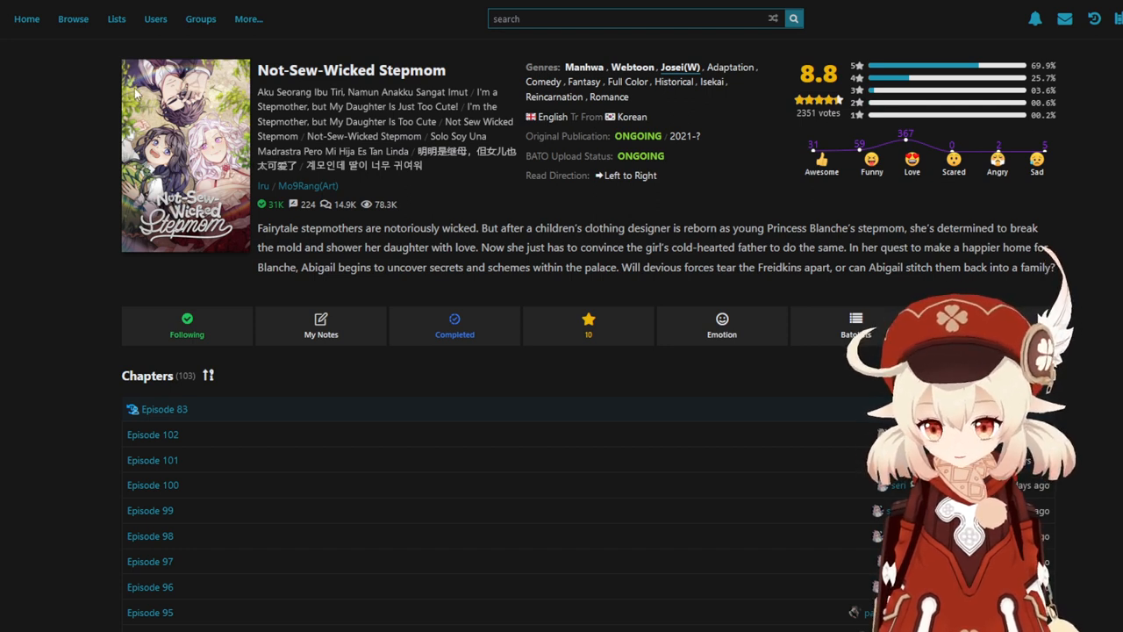
pyautogui.moveTo(322, 94)
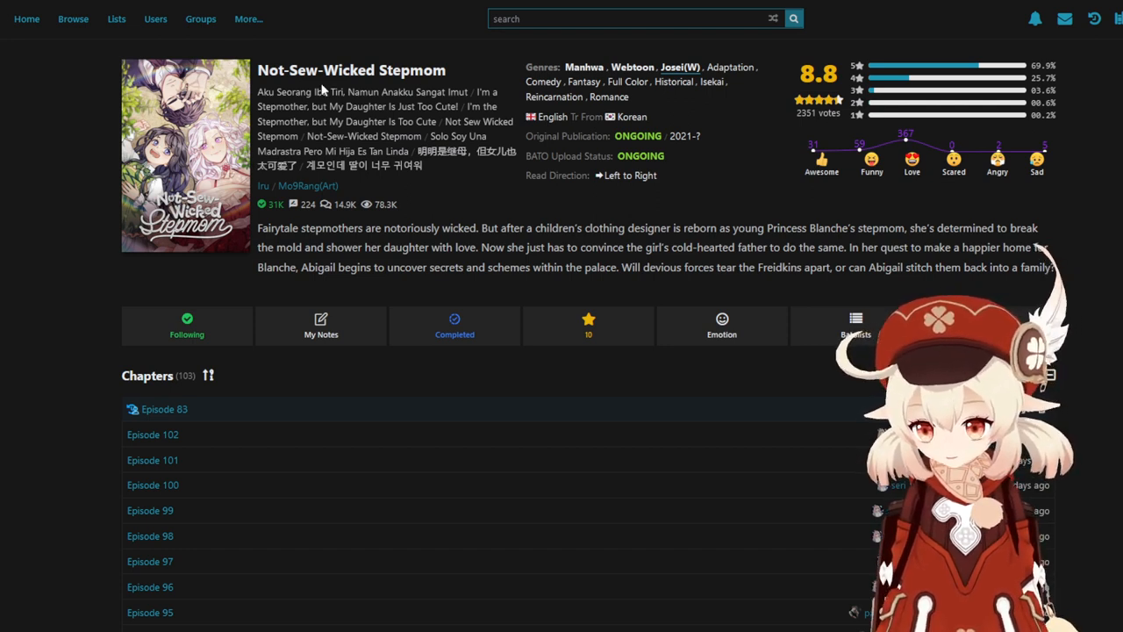
pyautogui.moveTo(373, 33)
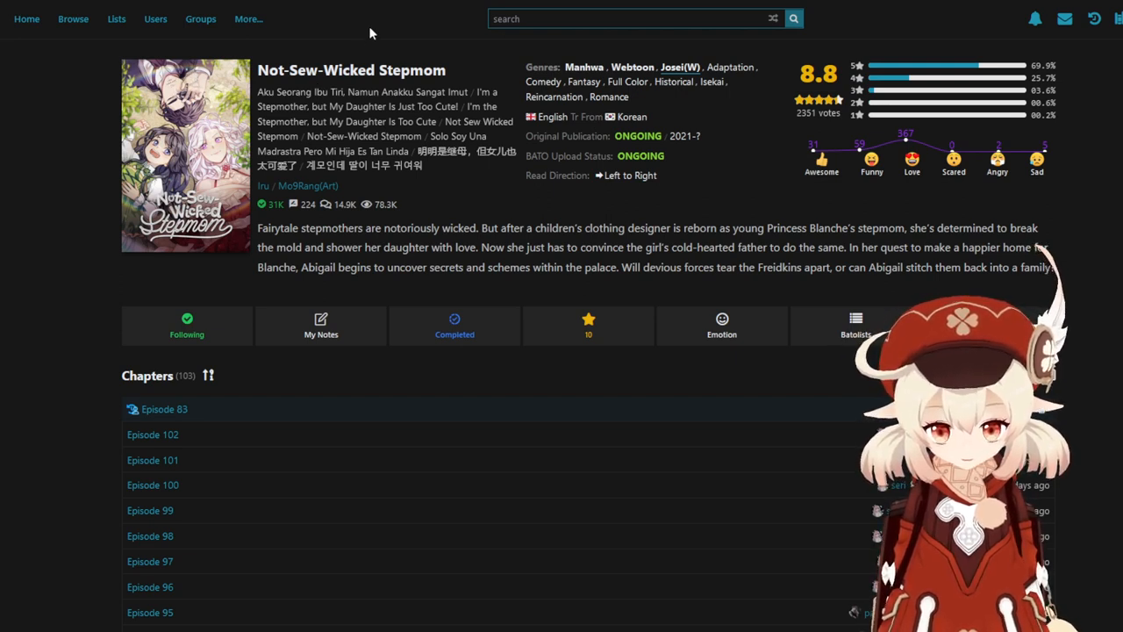
pyautogui.moveTo(495, 228)
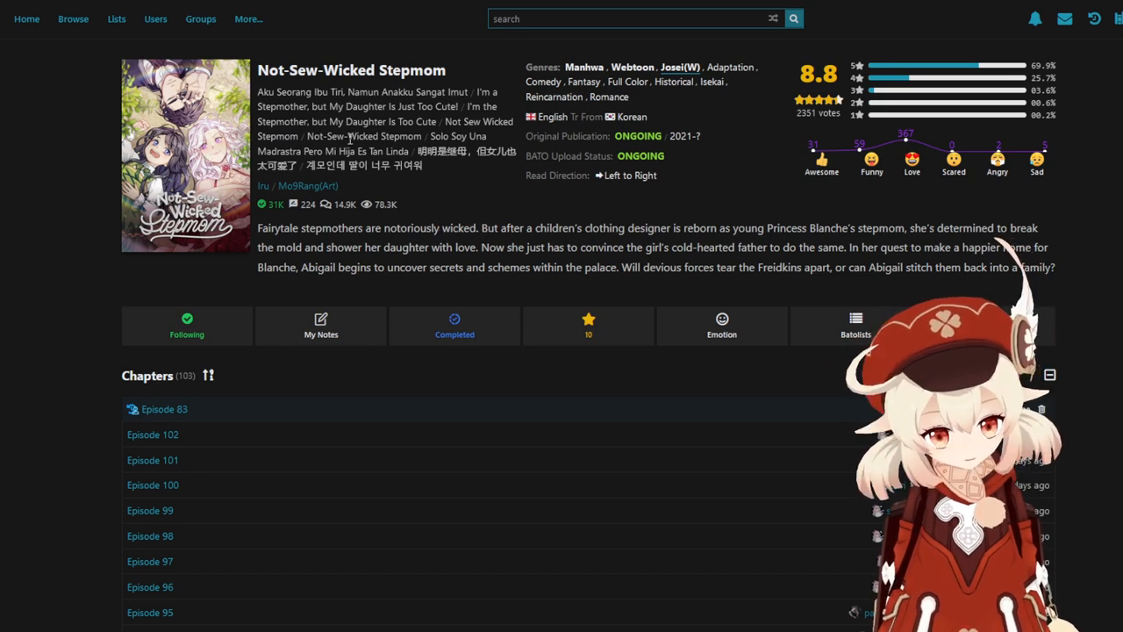
pyautogui.moveTo(215, 138)
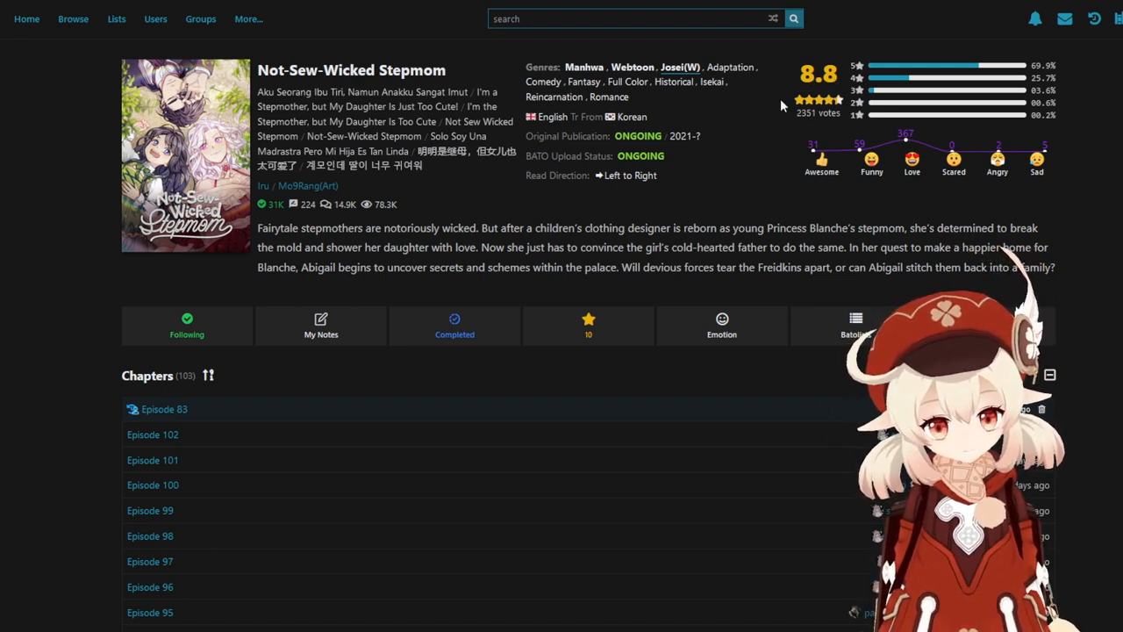
pyautogui.moveTo(354, 85)
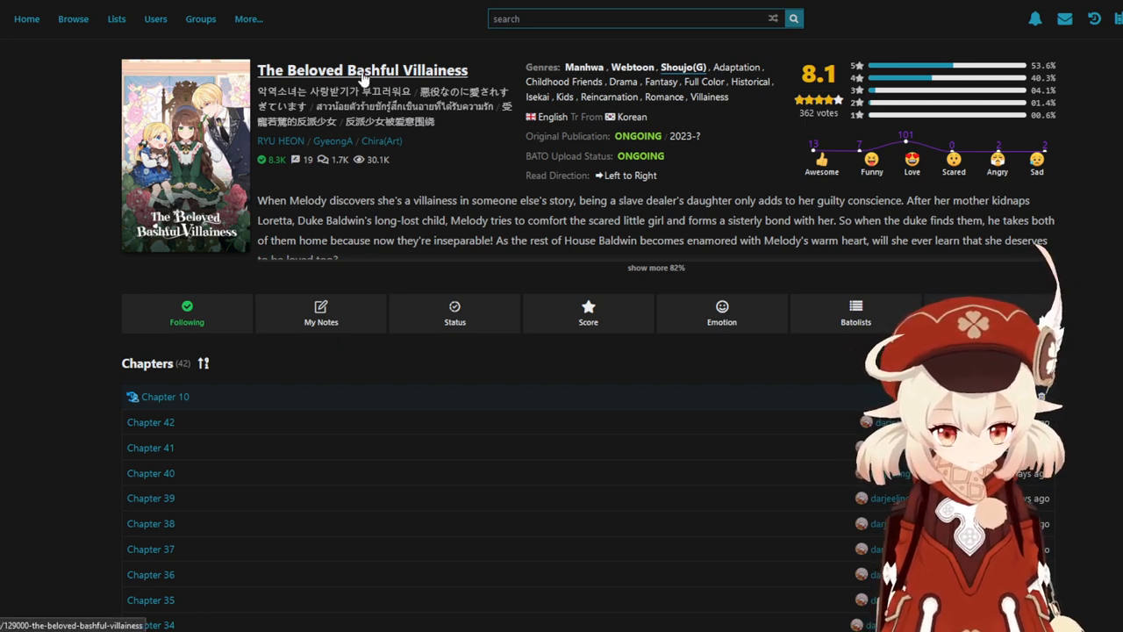
pyautogui.moveTo(700, 295)
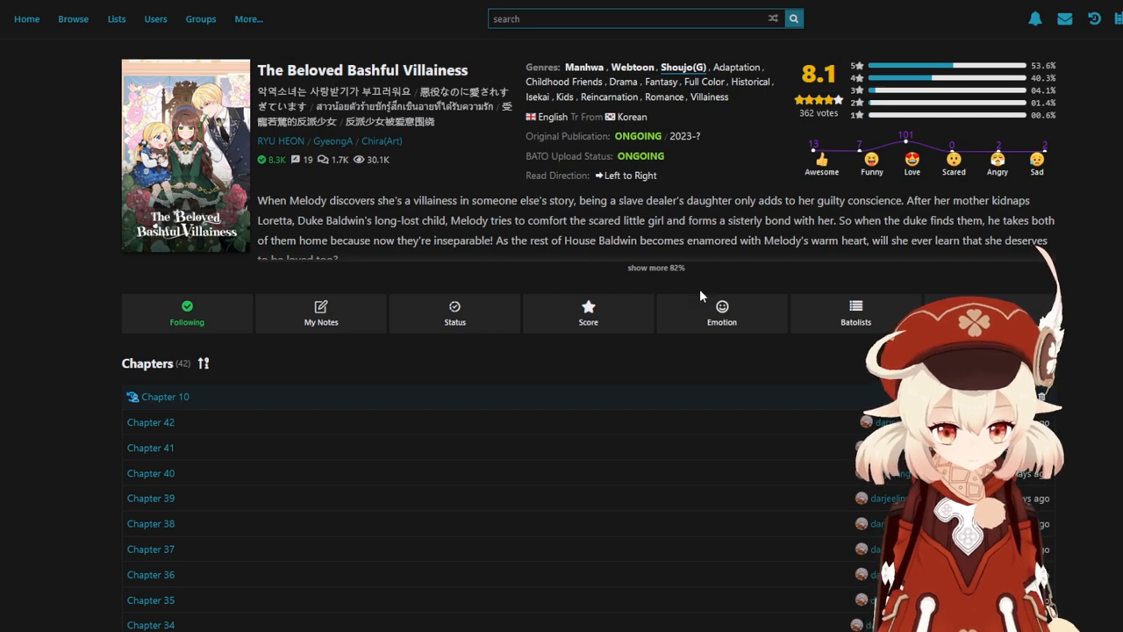
# Expand The Beloved Bashful Villainess description past 82% to show resource links.
pyautogui.click(653, 267)
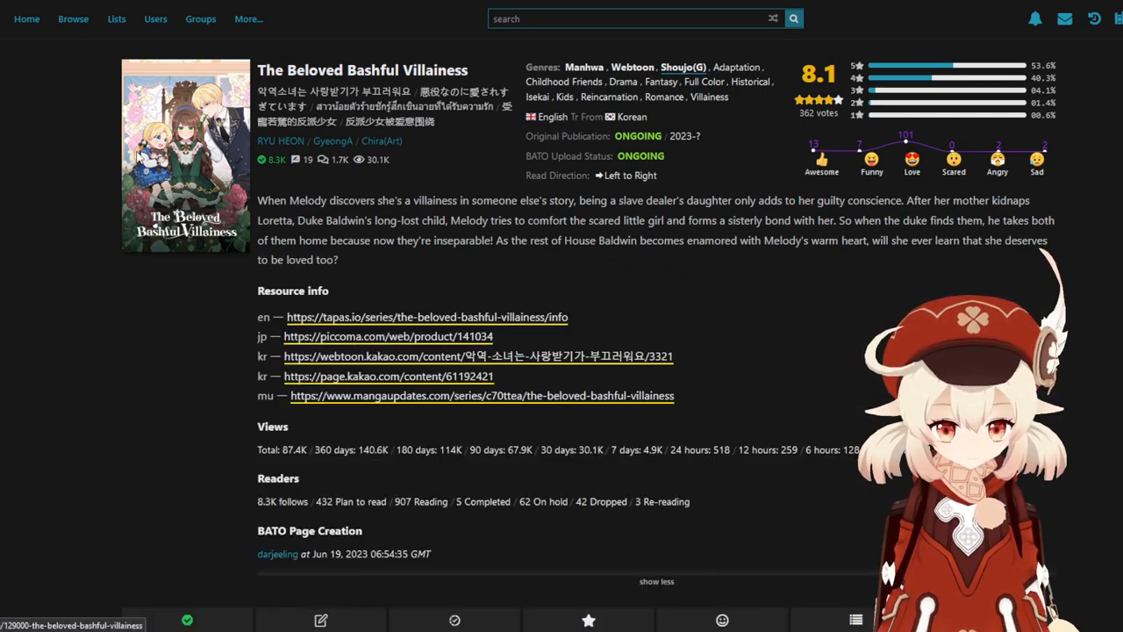
pyautogui.moveTo(387, 249)
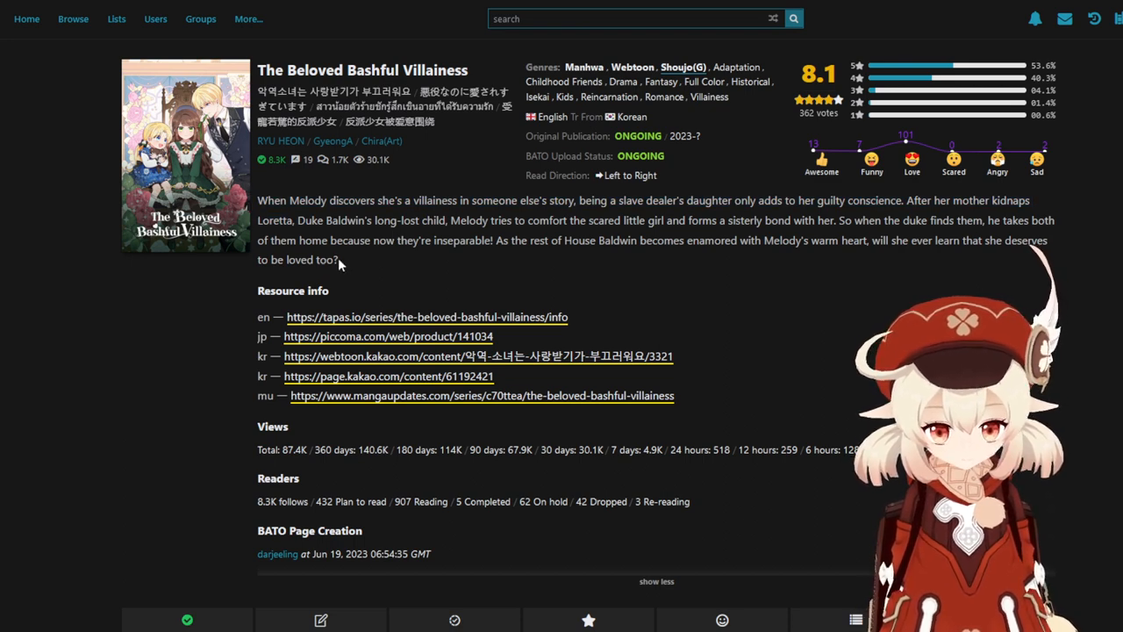
pyautogui.moveTo(279, 192)
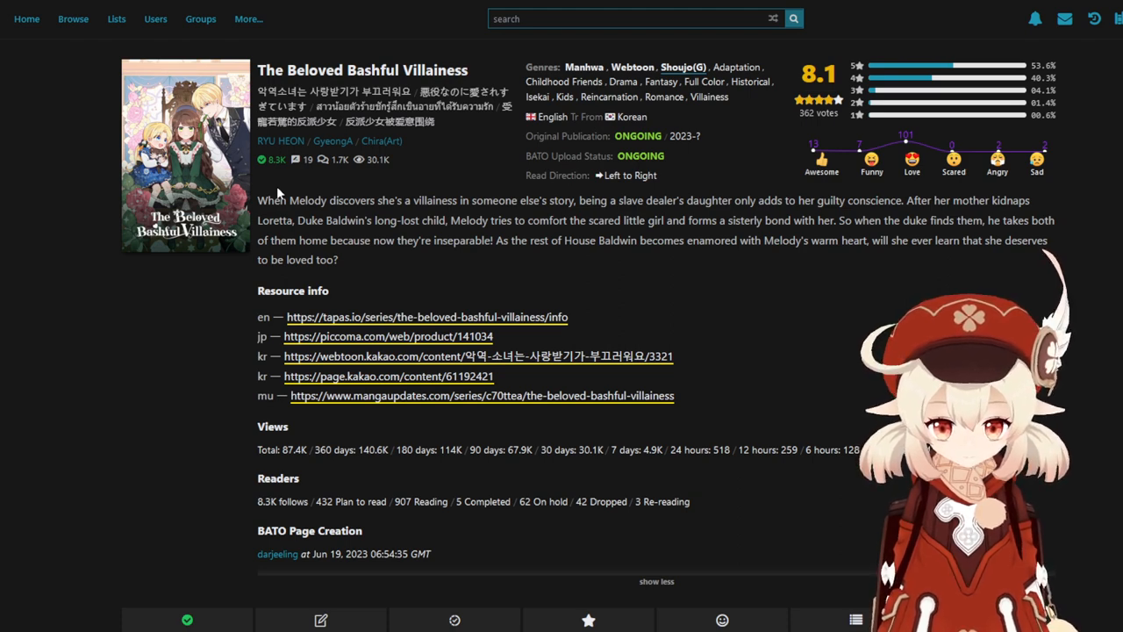
pyautogui.moveTo(722, 155)
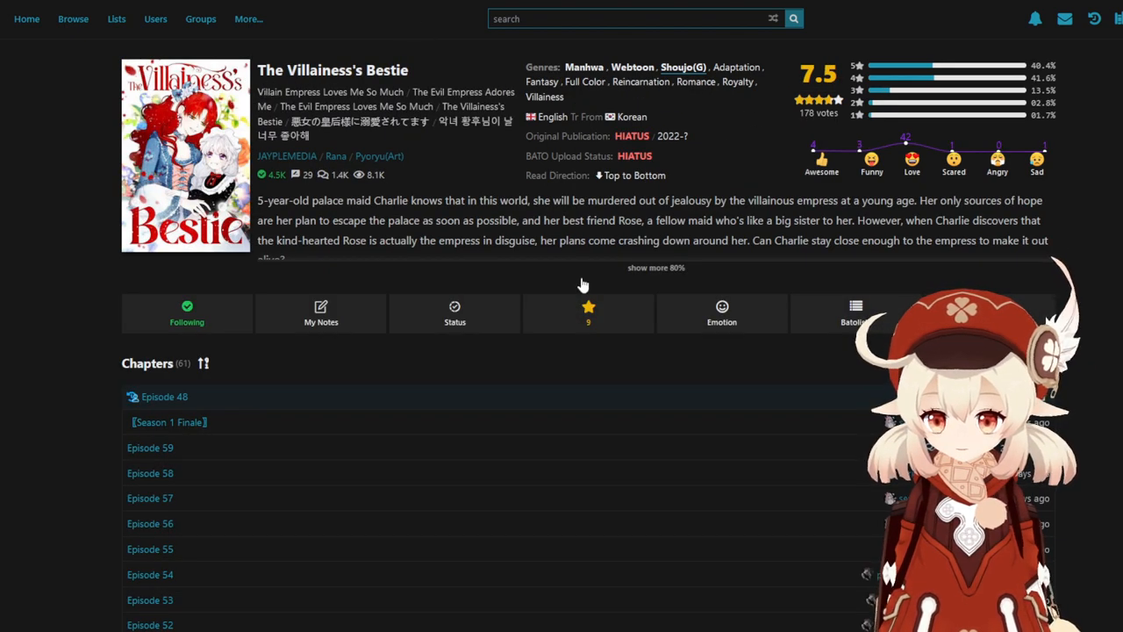
# Expand The Villainess's Bestie synopsis, then go to Reborn as the Protagonists' Daughter.
pyautogui.click(656, 268)
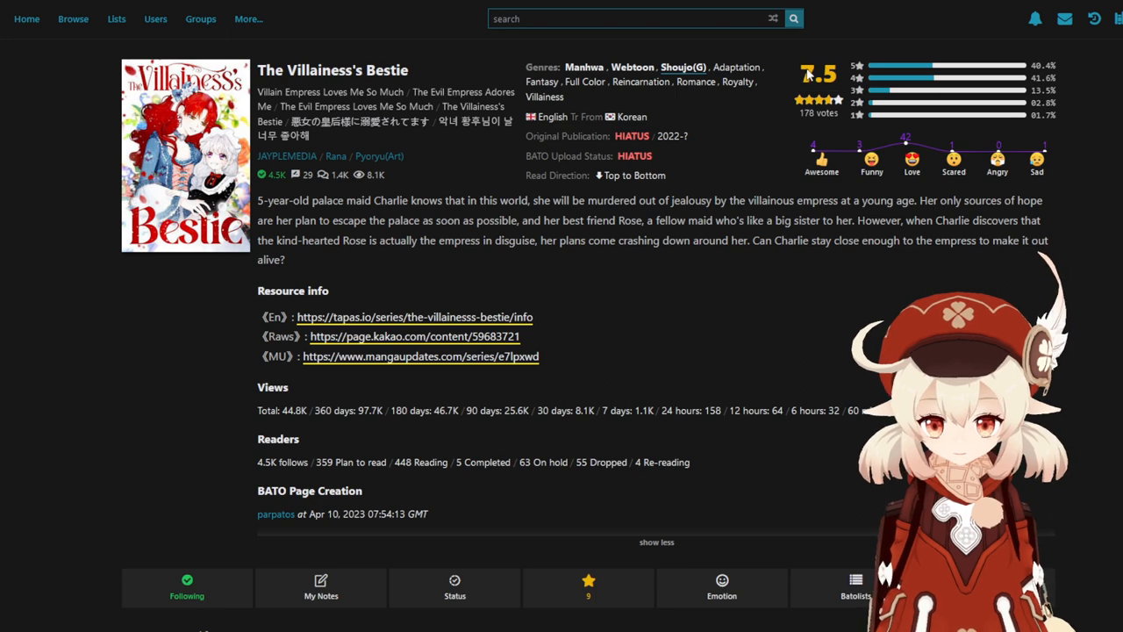
pyautogui.moveTo(802, 87)
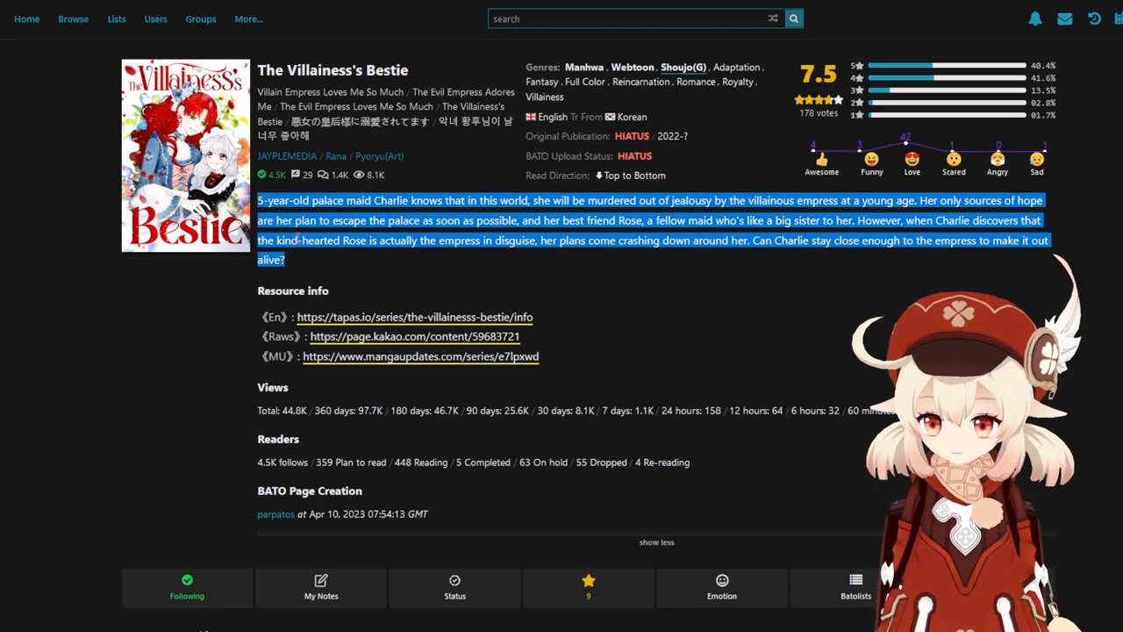
pyautogui.click(294, 231)
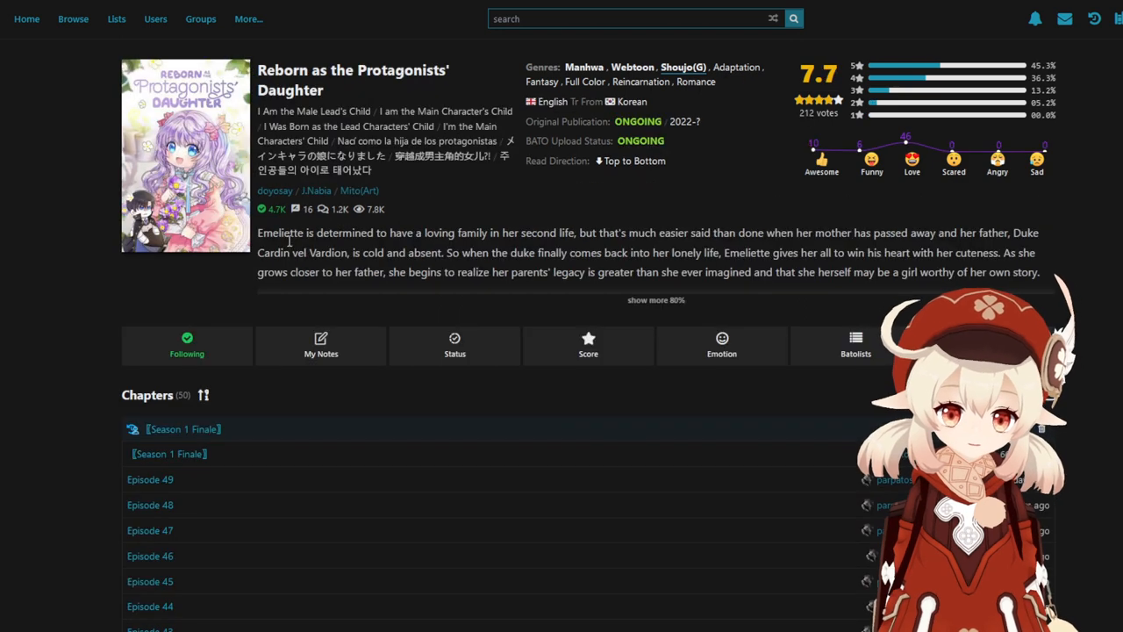
# Move on to the Surviving as the Illegitimate Princess (Official) series page.
pyautogui.click(656, 299)
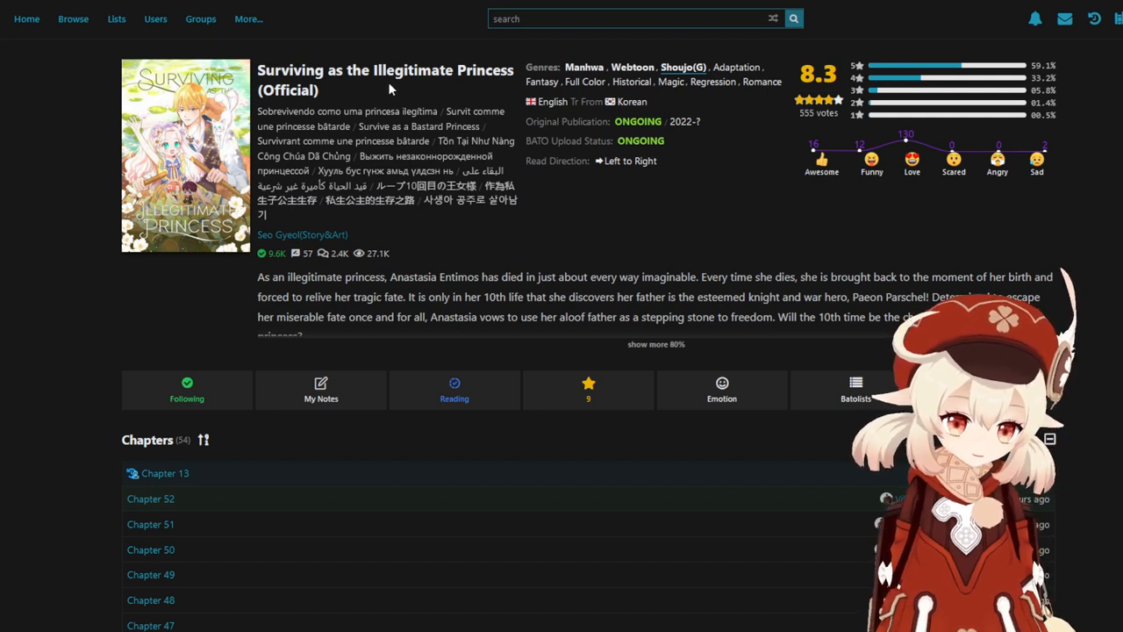
pyautogui.moveTo(432, 81)
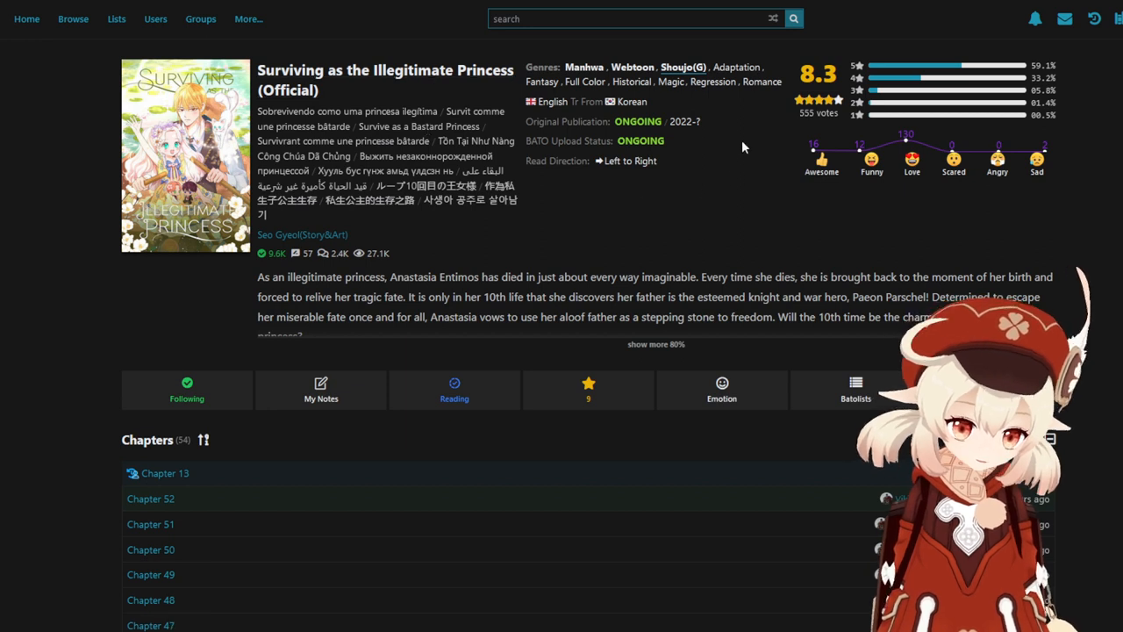
pyautogui.moveTo(1030, 196)
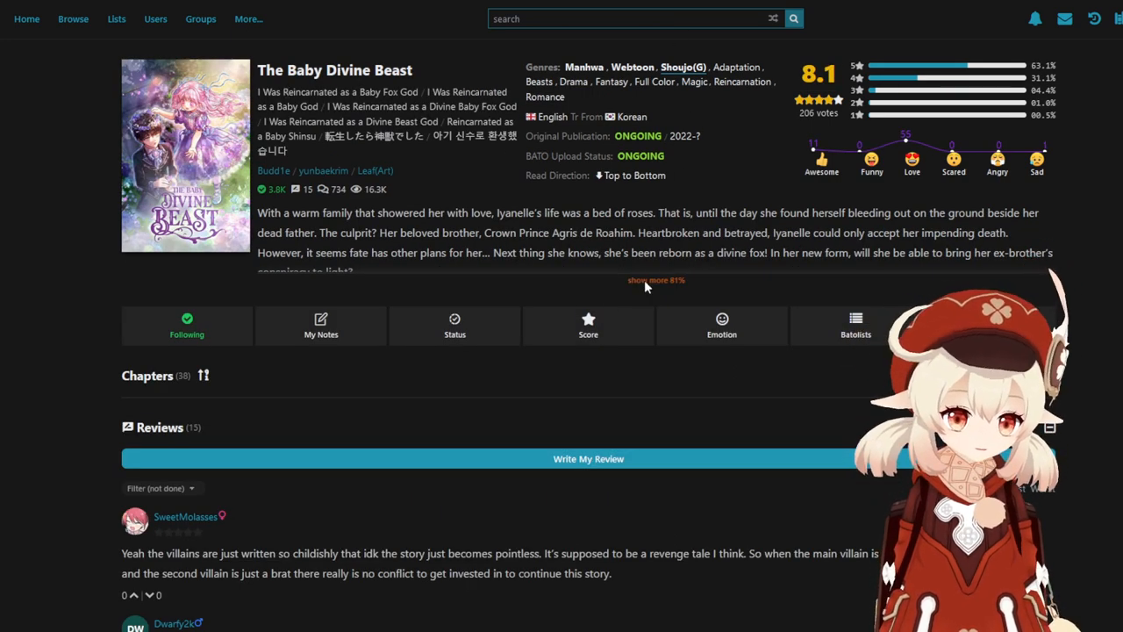
# Expand The Baby Divine Beast description, then open Talented Baby Squirrel's page.
pyautogui.click(655, 280)
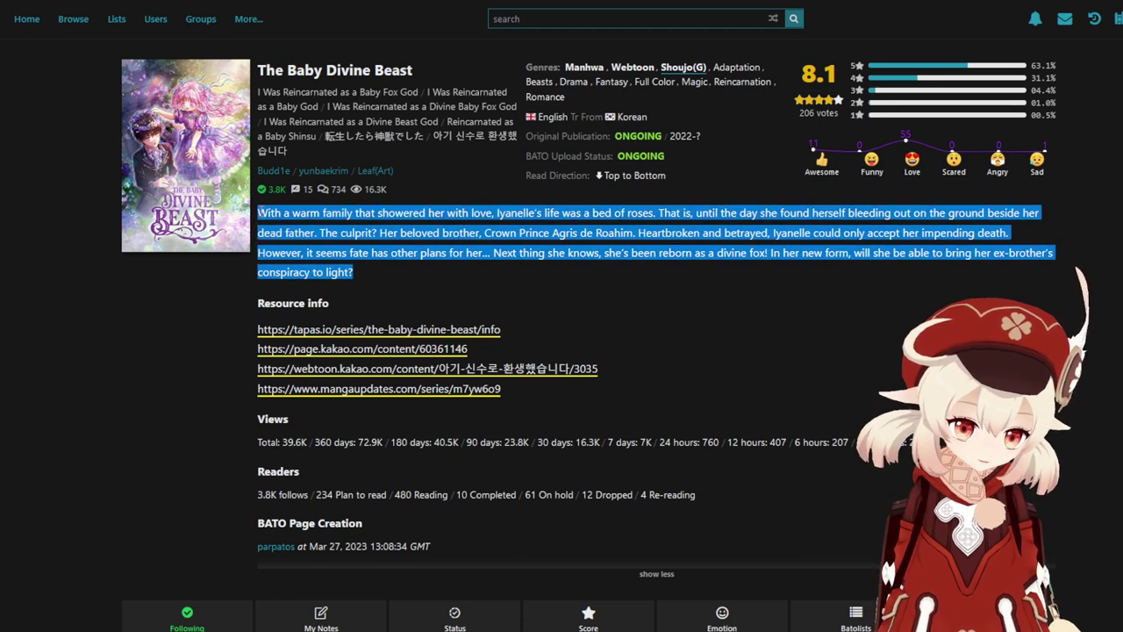
pyautogui.click(404, 213)
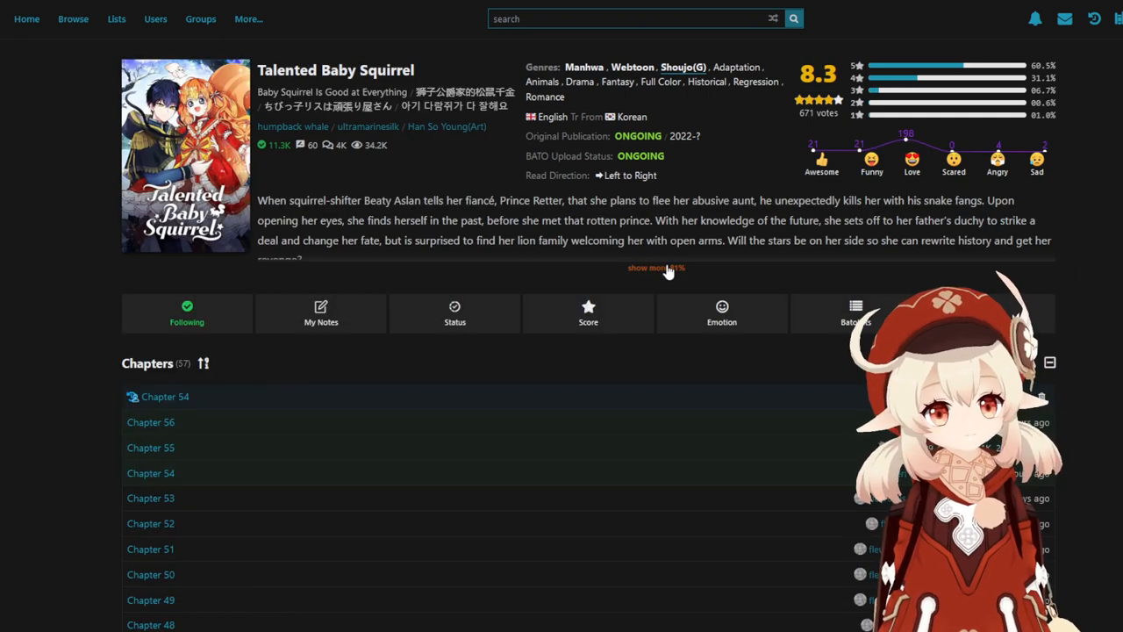
# Expand Talented Baby Squirrel's synopsis and move to The Archvillain's Daughter-In-Law.
pyautogui.click(652, 267)
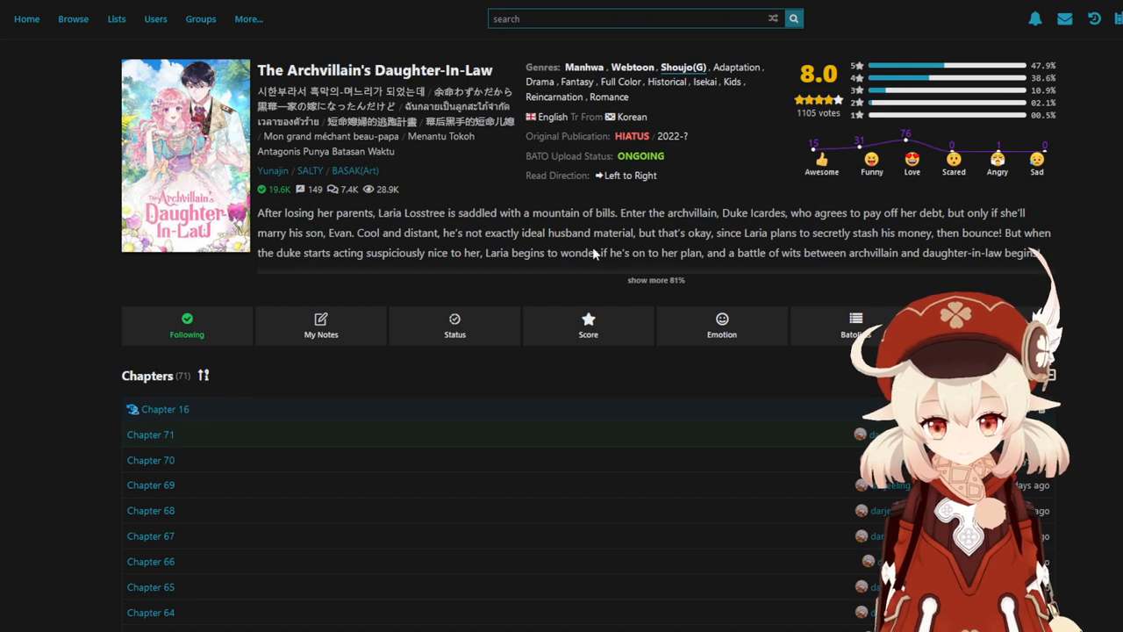
pyautogui.moveTo(617, 252)
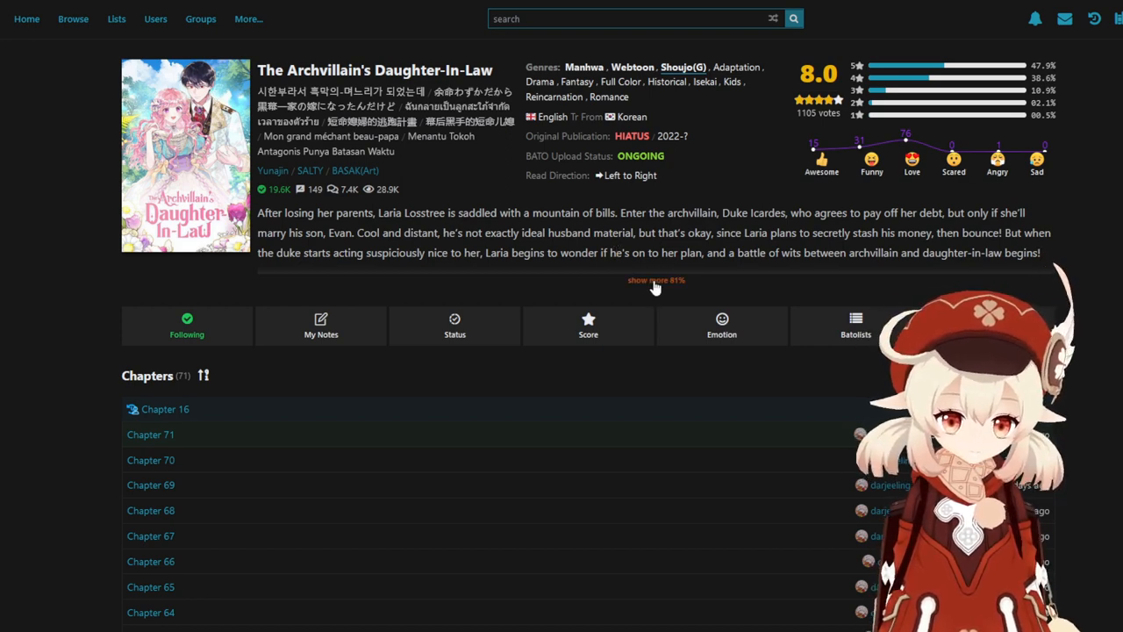
# Expand The Archvillain's Daughter-In-Law description, ending on The Remarried Empress WEBTOON page.
pyautogui.click(655, 280)
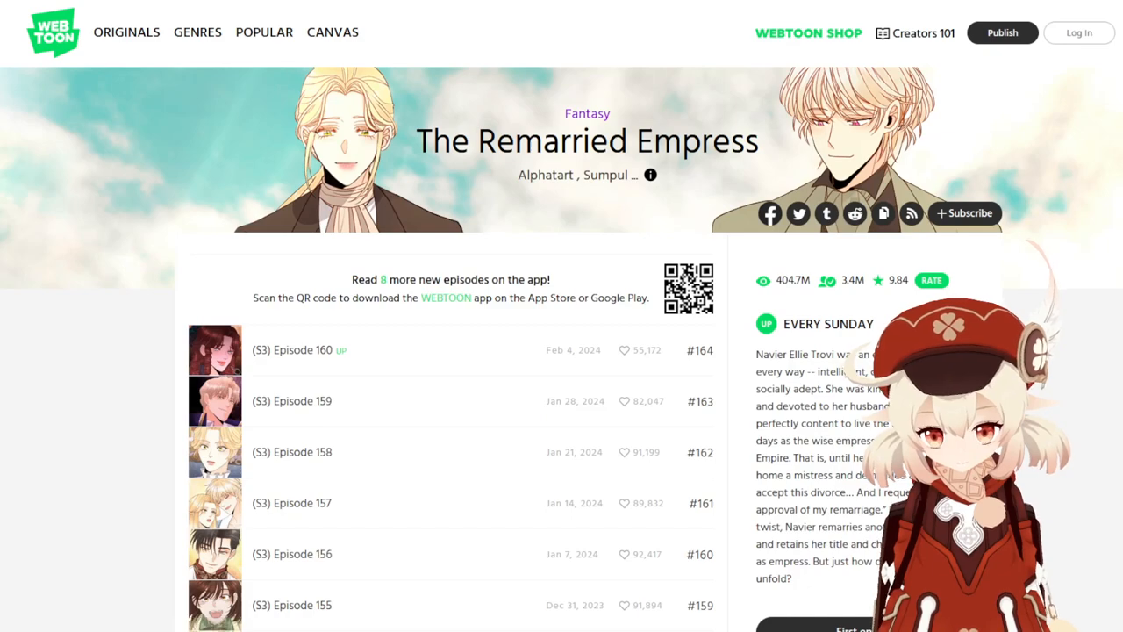
# Scroll The Remarried Empress page down to the episode list end and 'You may also like' recommendations.
pyautogui.scroll(-3)
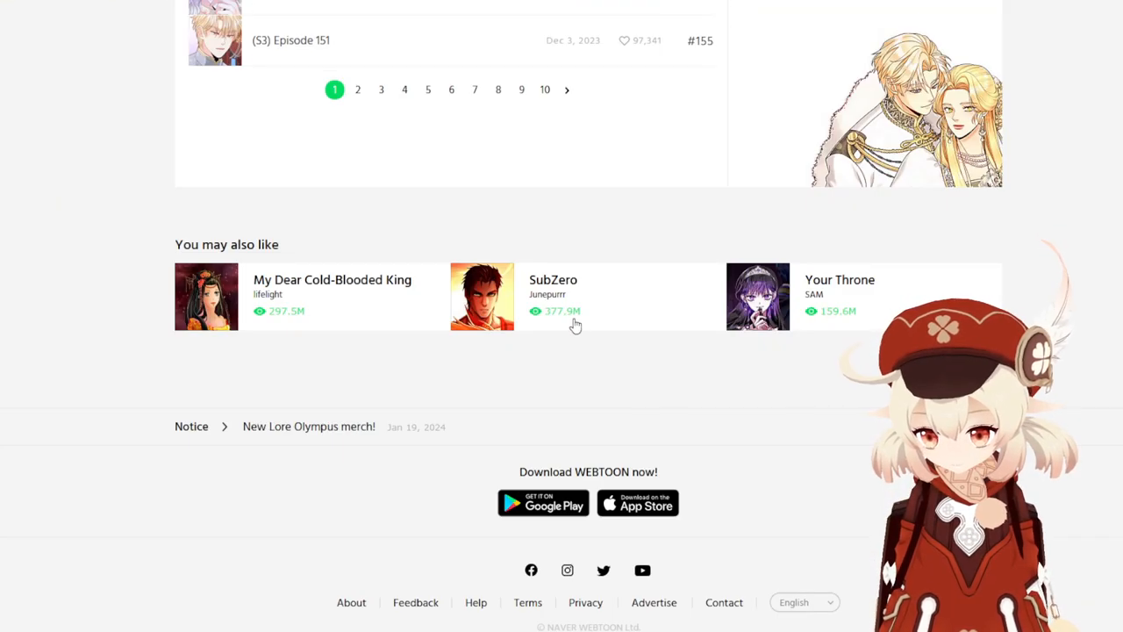